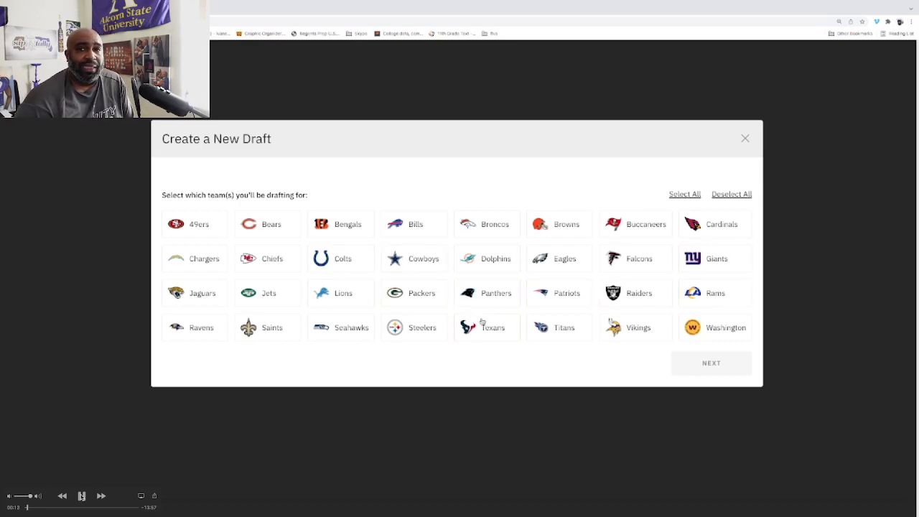
- Pick the Ravens, choose 7 rounds in the settings, and start the mock draft
{"action": "left_click", "coordinate": [194, 327]}
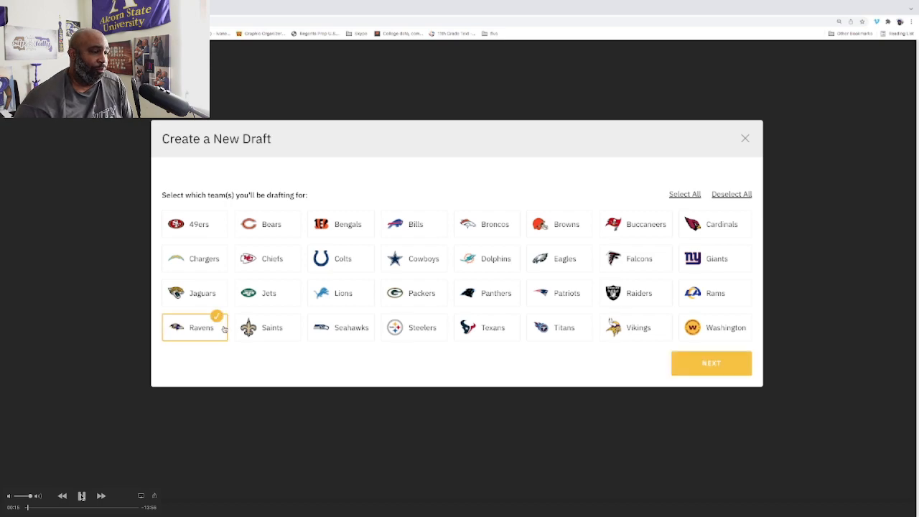
{"action": "left_click", "coordinate": [710, 363]}
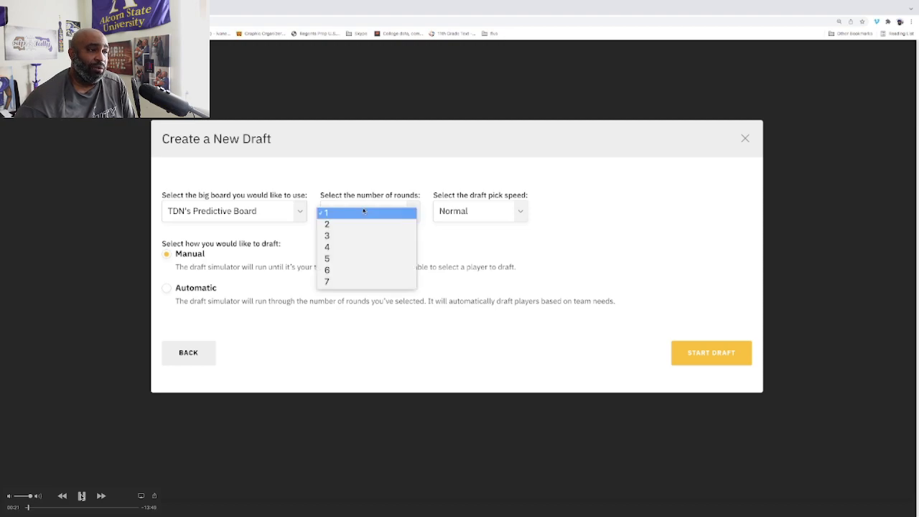
{"action": "left_click", "coordinate": [327, 281]}
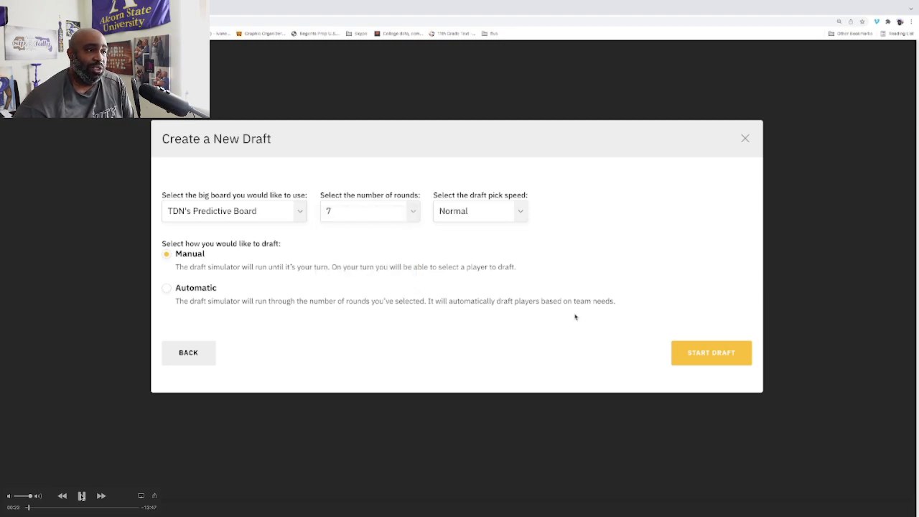
{"action": "left_click", "coordinate": [711, 352]}
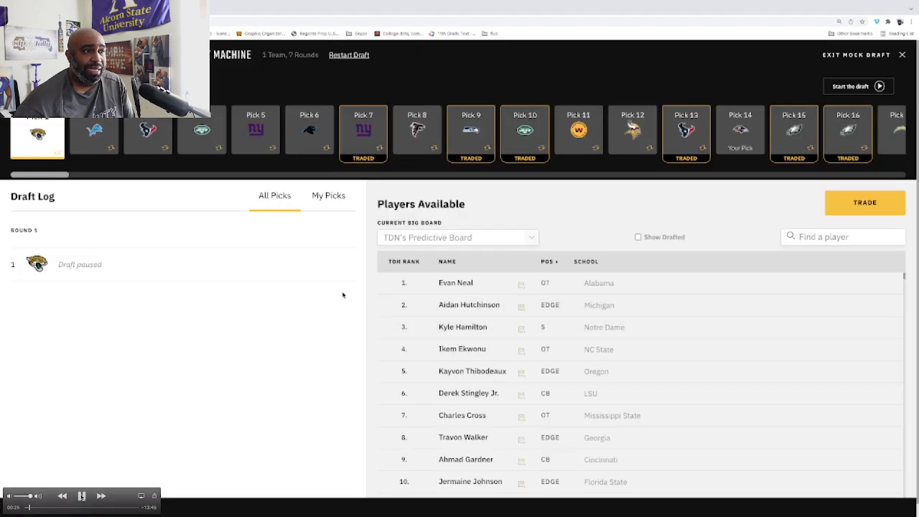
- Leave the trade panel, run the draft, and pause it when pick 6 comes up
{"action": "left_click", "coordinate": [865, 202]}
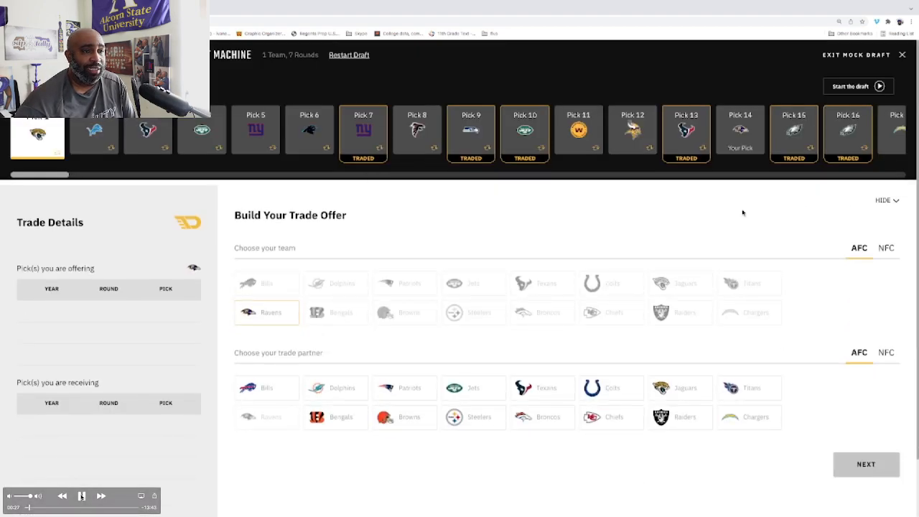
{"action": "mouse_move", "coordinate": [869, 409]}
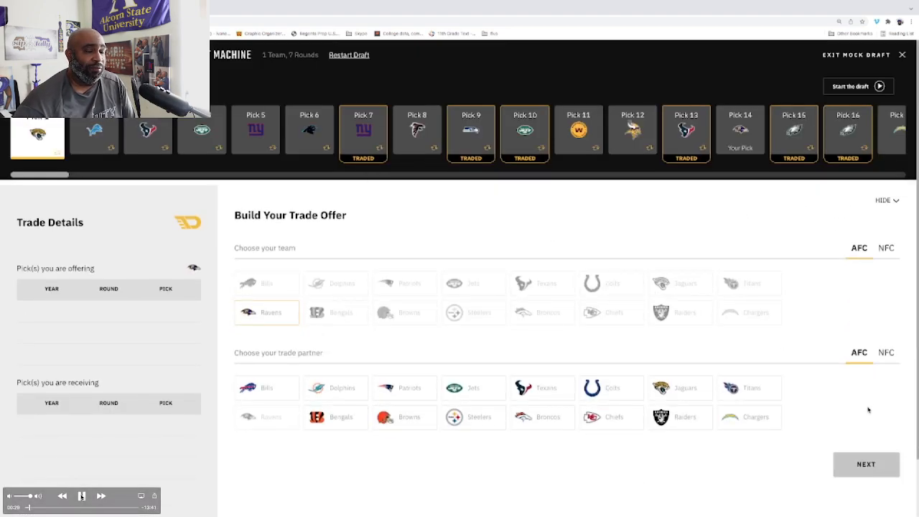
{"action": "left_click", "coordinate": [865, 463]}
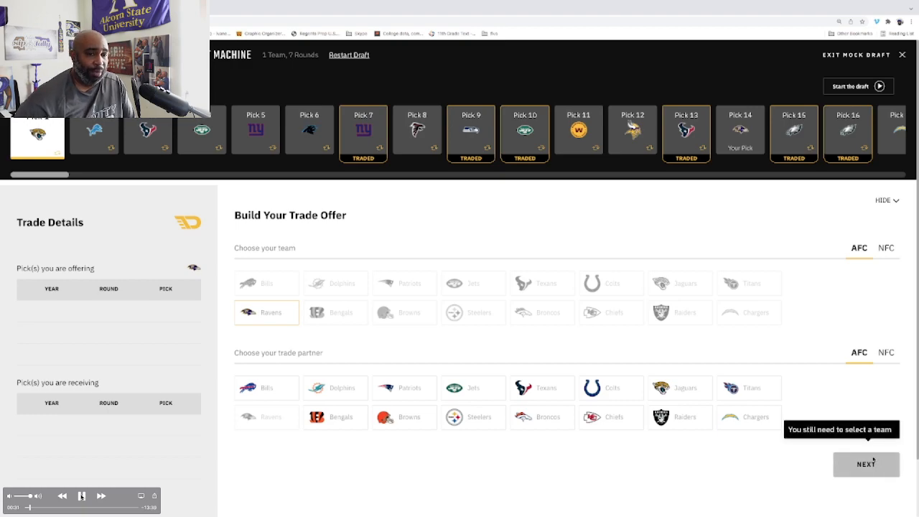
{"action": "mouse_move", "coordinate": [449, 263]}
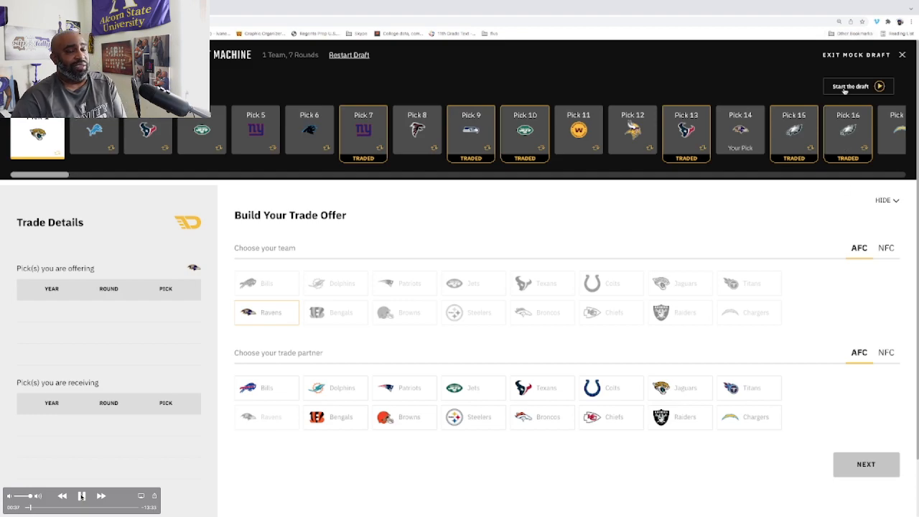
{"action": "left_click", "coordinate": [858, 86]}
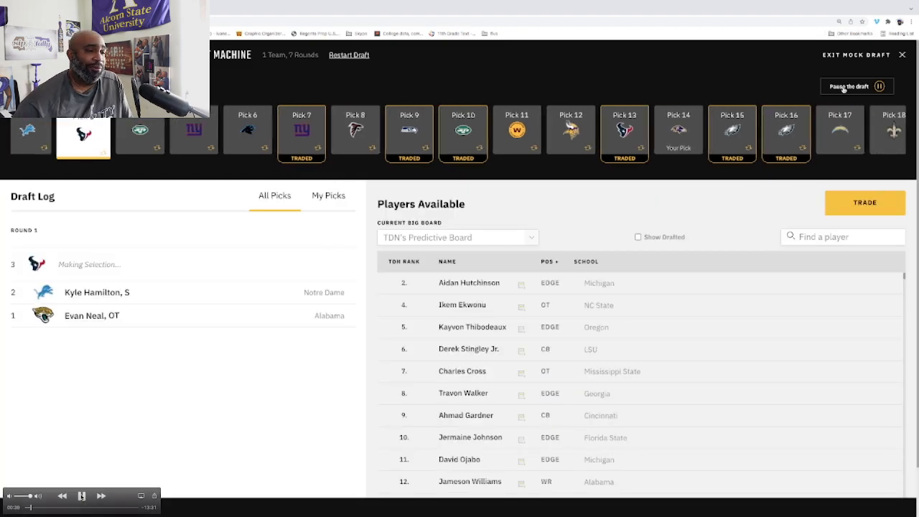
{"action": "left_click", "coordinate": [856, 86]}
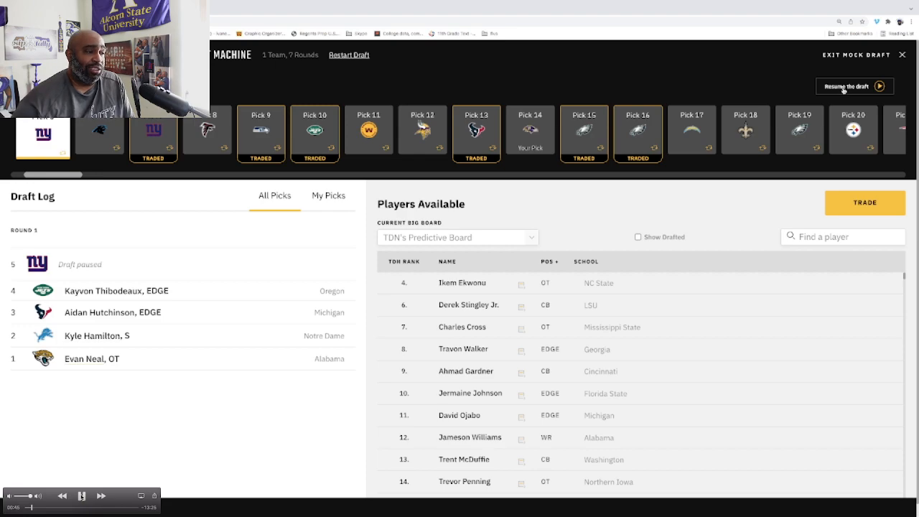
{"action": "left_click", "coordinate": [854, 86]}
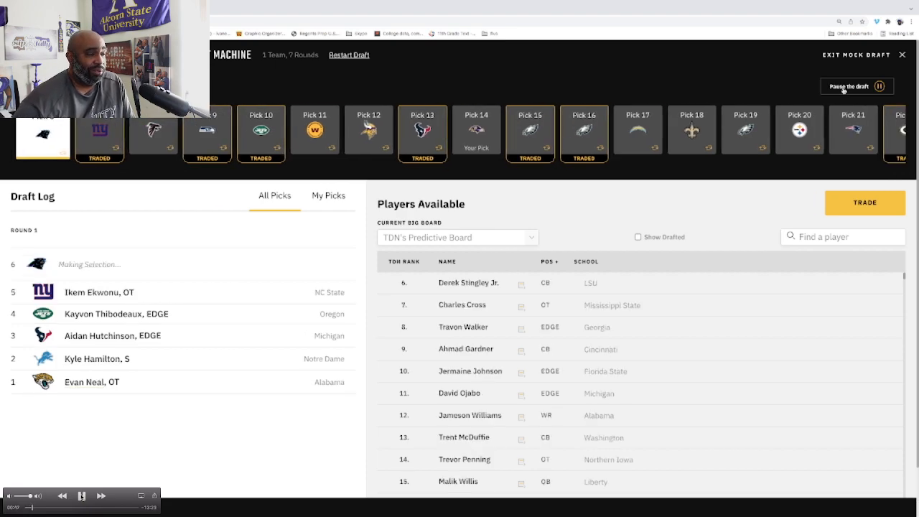
{"action": "left_click", "coordinate": [857, 86]}
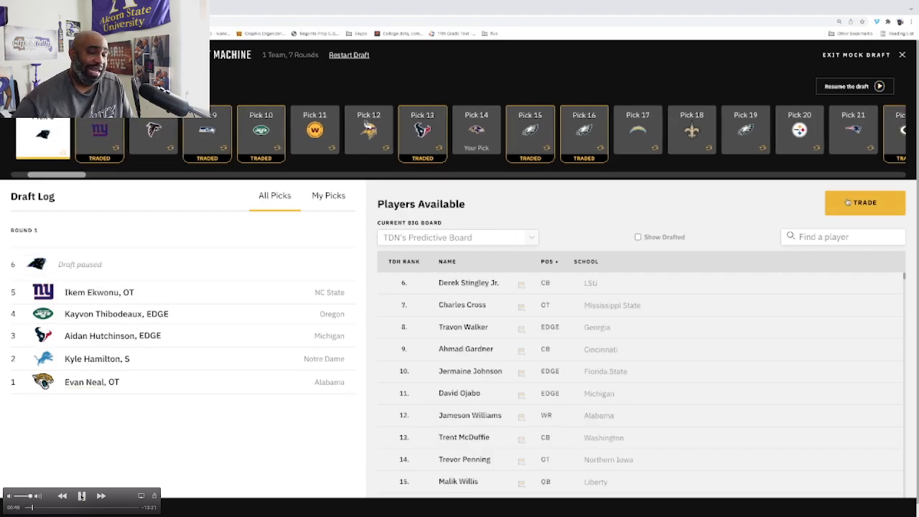
- Open the trade builder and choose the Panthers from the NFC teams
{"action": "left_click", "coordinate": [865, 202]}
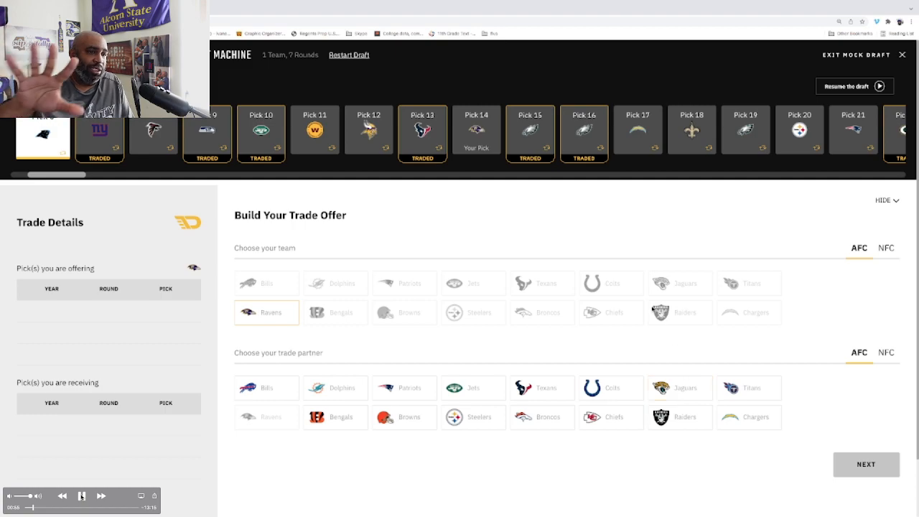
{"action": "mouse_move", "coordinate": [694, 320]}
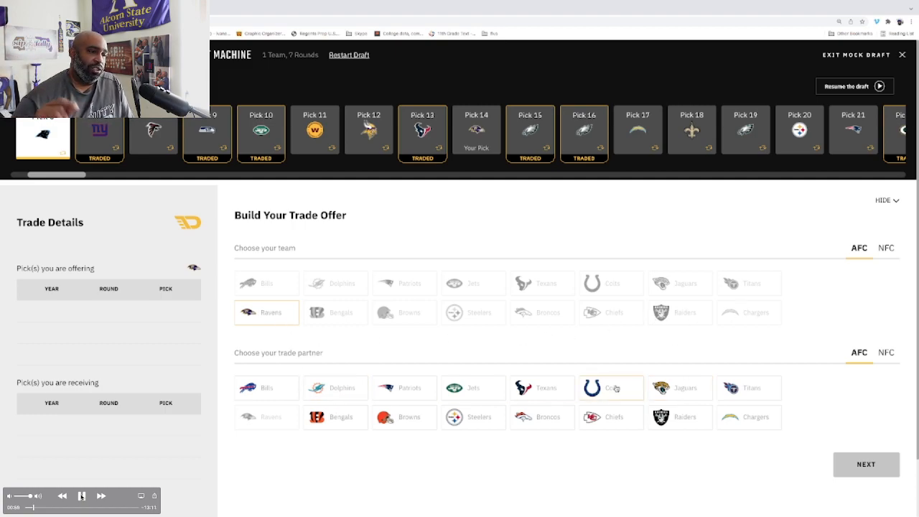
{"action": "left_click", "coordinate": [886, 353]}
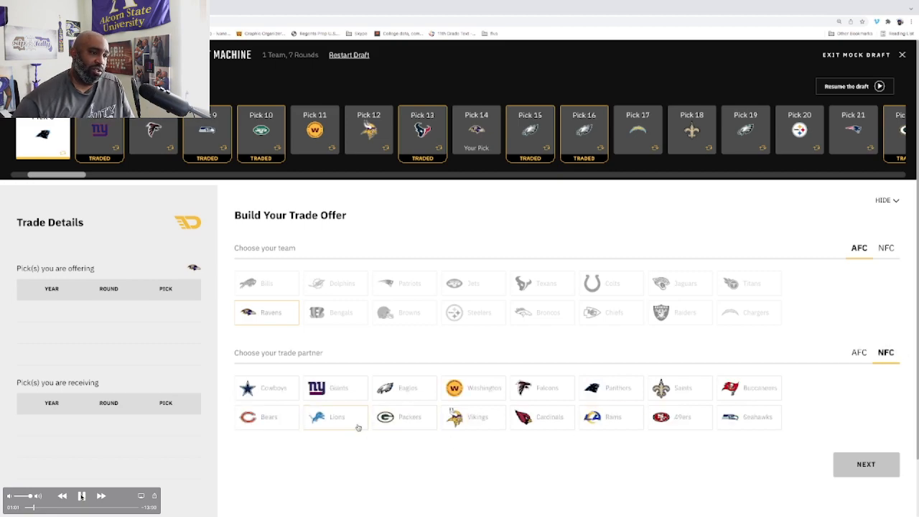
{"action": "left_click", "coordinate": [618, 388]}
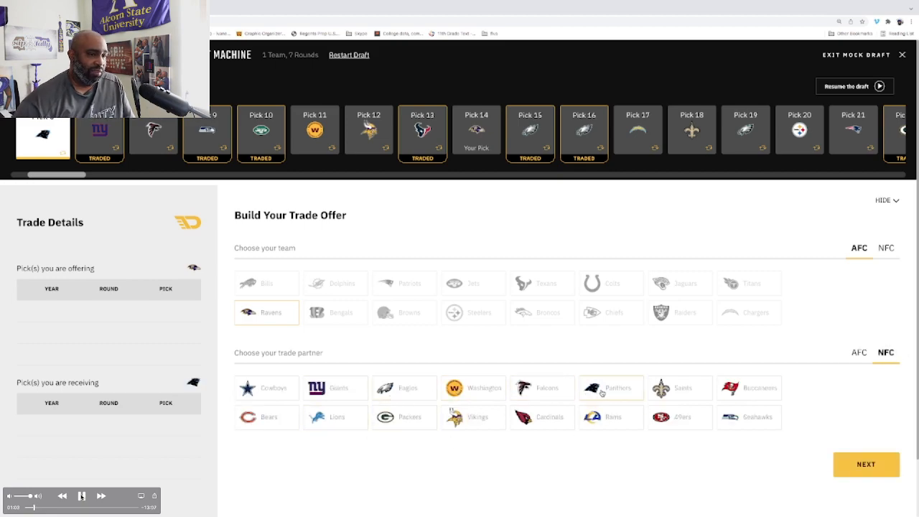
{"action": "mouse_move", "coordinate": [229, 298]}
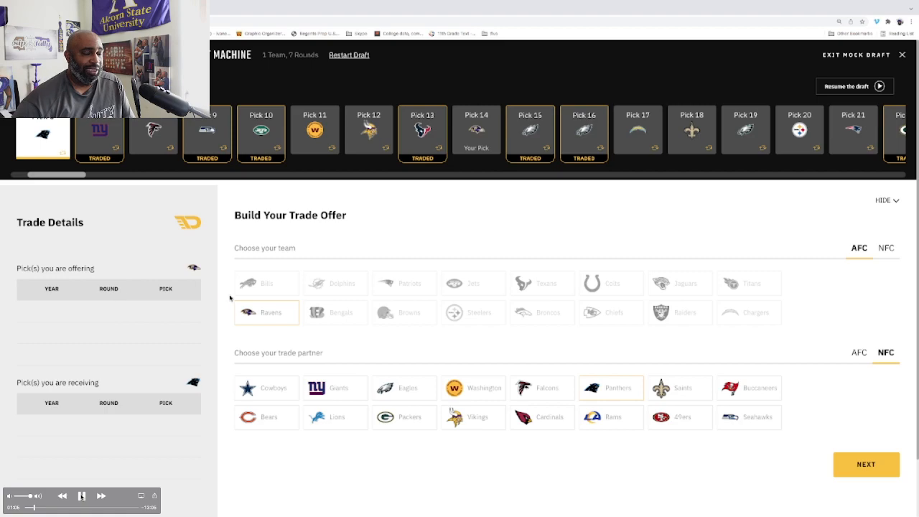
{"action": "mouse_move", "coordinate": [265, 319]}
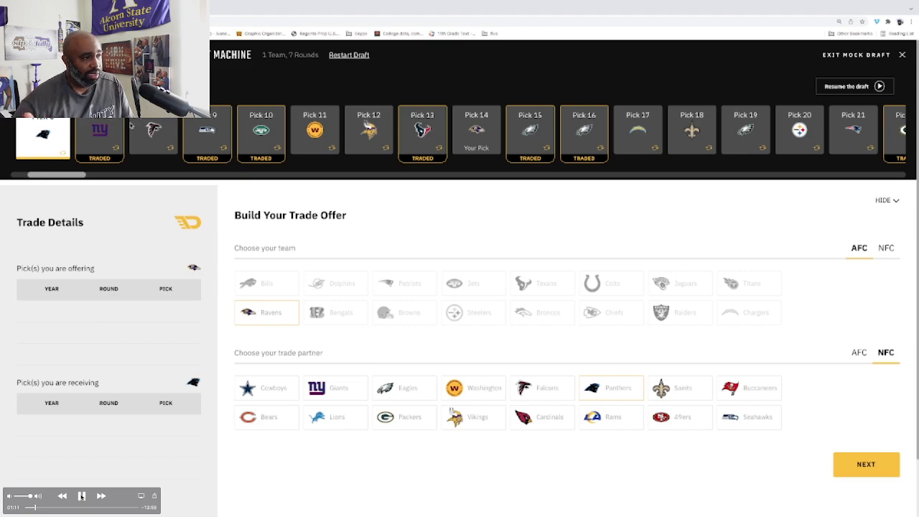
{"action": "mouse_move", "coordinate": [476, 146]}
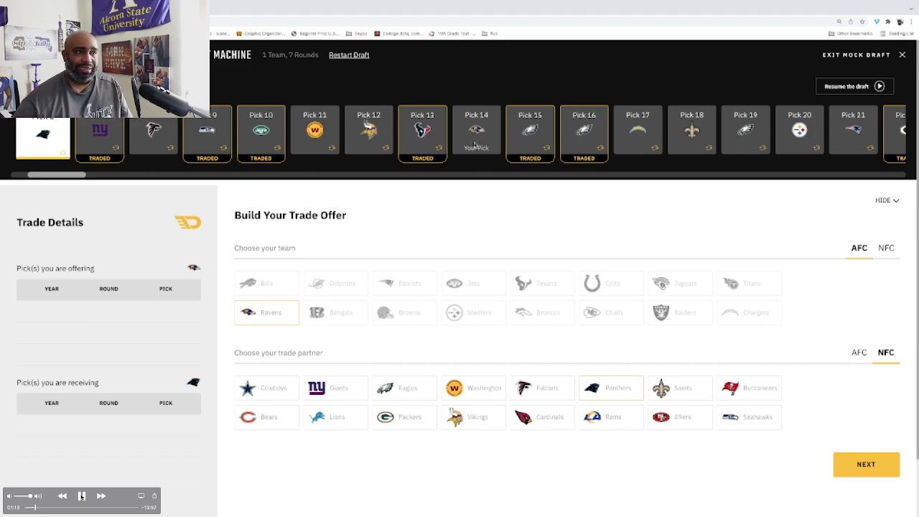
{"action": "mouse_move", "coordinate": [866, 464]}
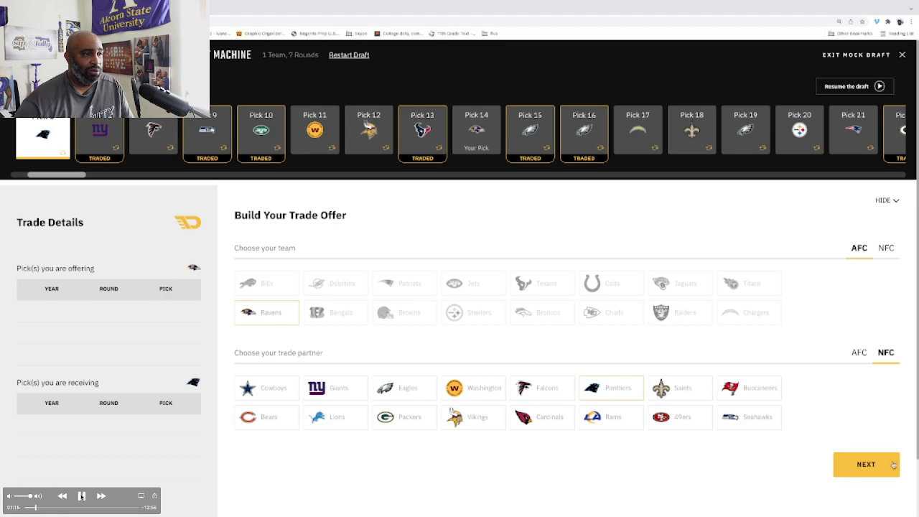
- Offer Ravens picks 14, 100 and 110 for Panthers pick 6 and send it
{"action": "left_click", "coordinate": [865, 464]}
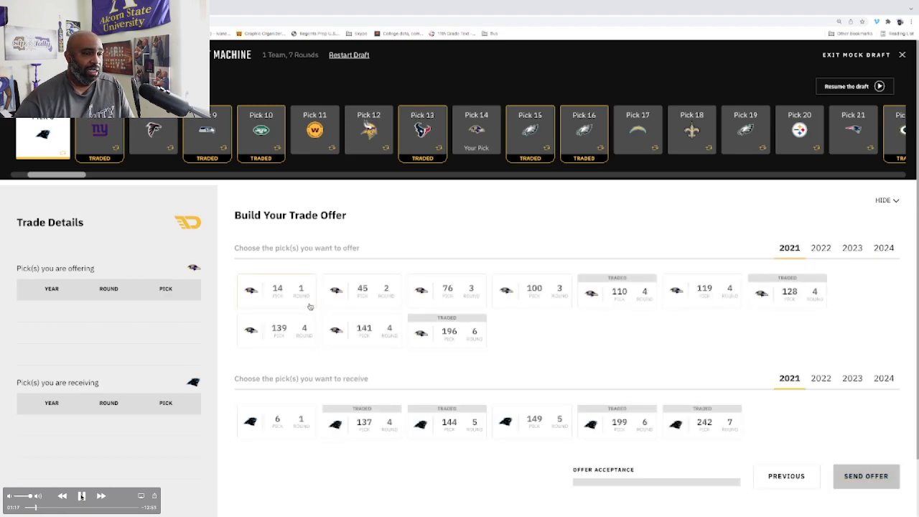
{"action": "left_click", "coordinate": [277, 290]}
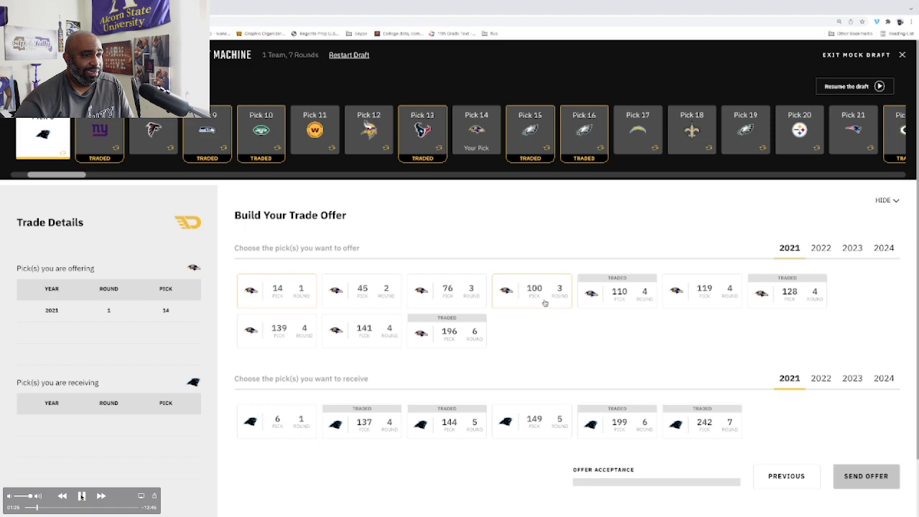
{"action": "left_click", "coordinate": [617, 290]}
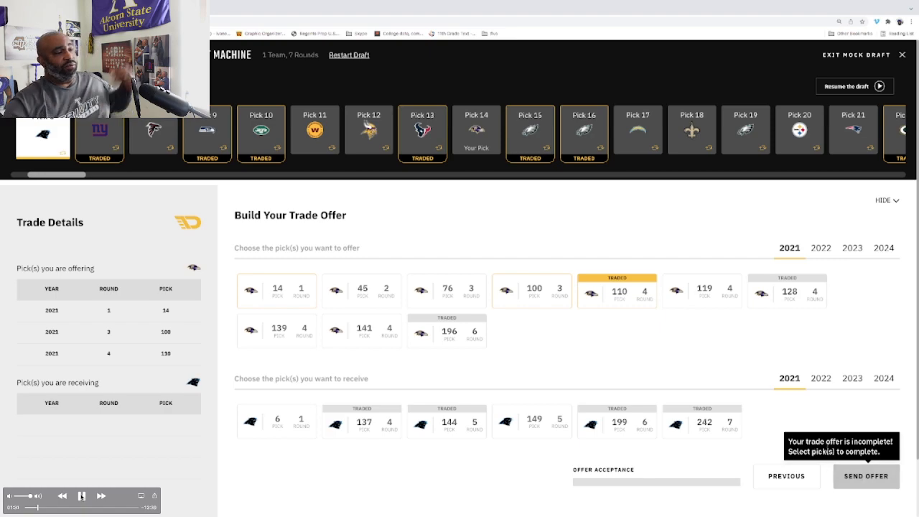
{"action": "left_click", "coordinate": [276, 420]}
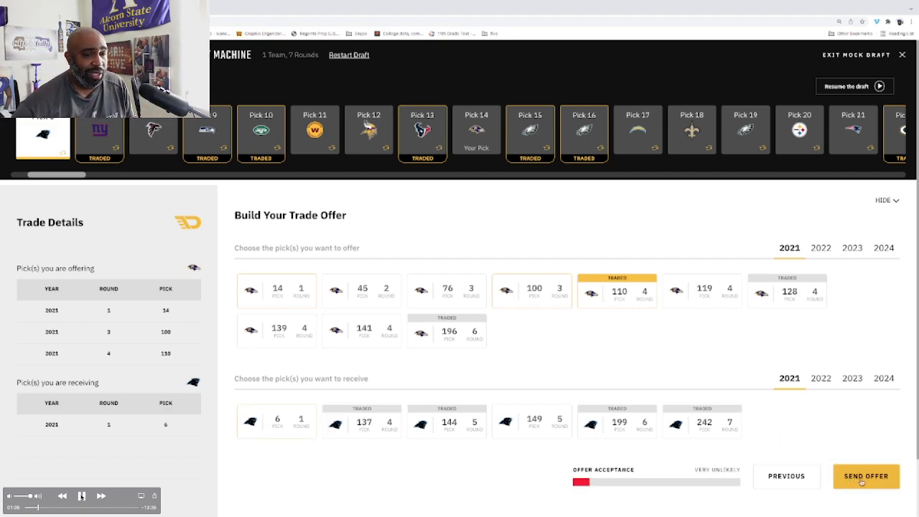
{"action": "left_click", "coordinate": [865, 476]}
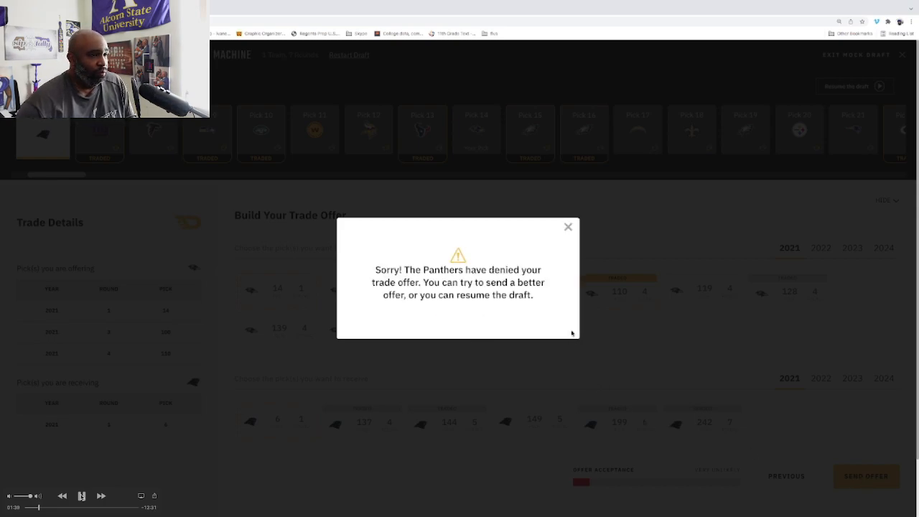
- Dismiss the denial, add picks 76 and 196, and request Panthers pick 242
{"action": "left_click", "coordinate": [568, 227]}
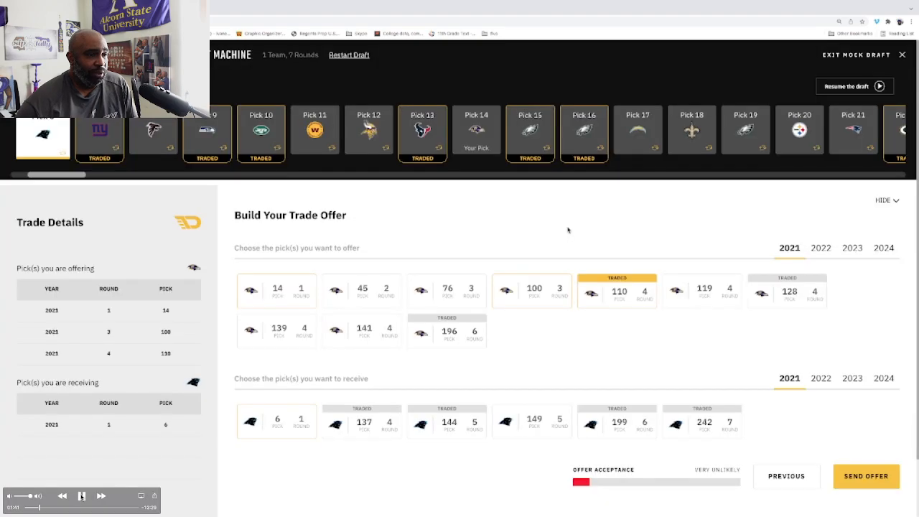
{"action": "mouse_move", "coordinate": [544, 369]}
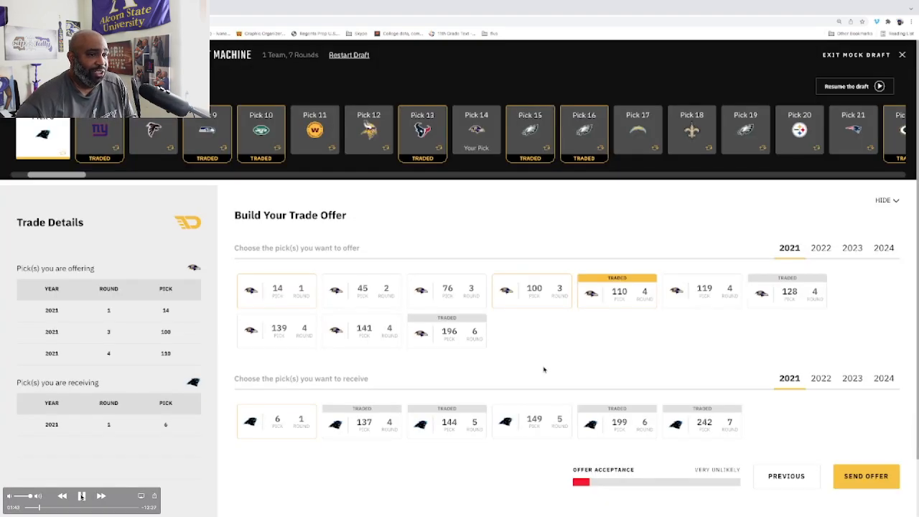
{"action": "mouse_move", "coordinate": [500, 358]}
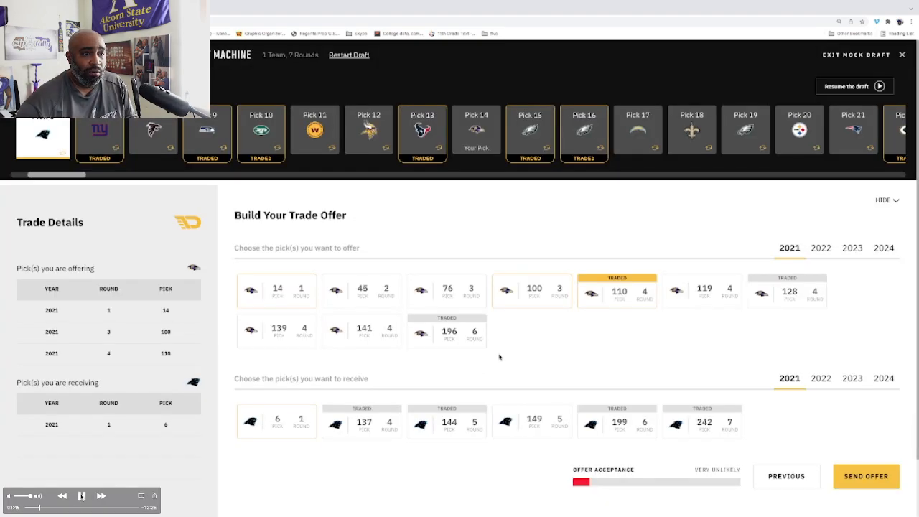
{"action": "left_click", "coordinate": [447, 291]}
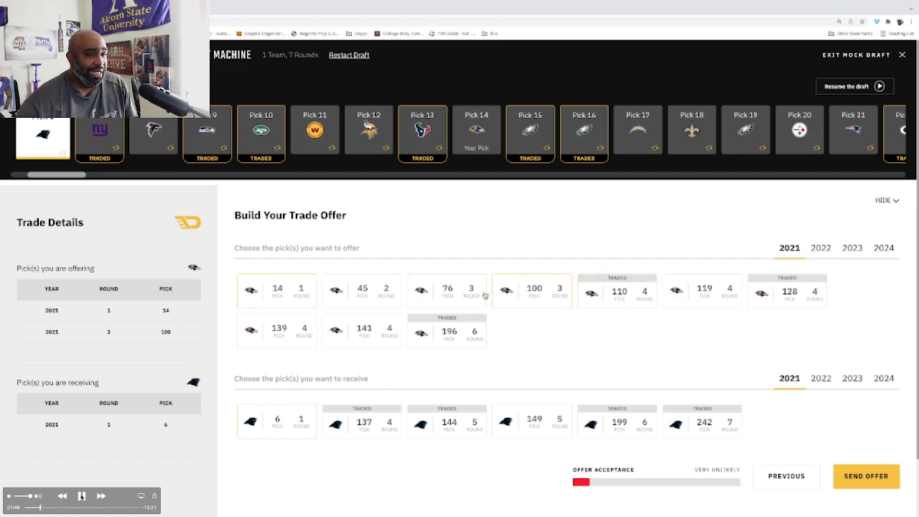
{"action": "left_click", "coordinate": [446, 291]}
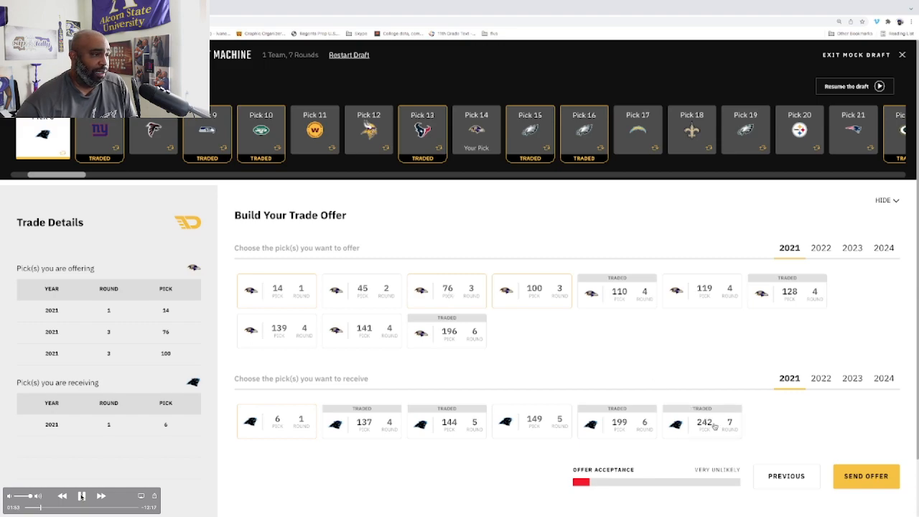
{"action": "left_click", "coordinate": [702, 422]}
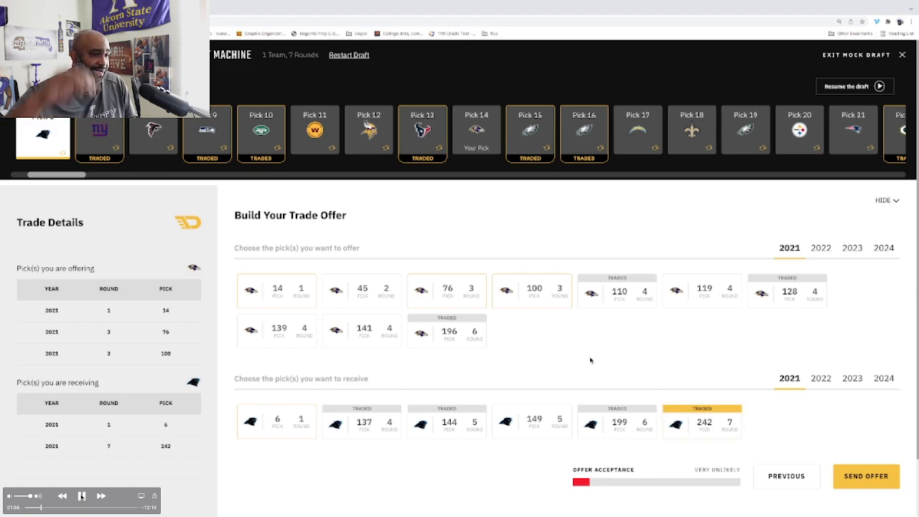
{"action": "left_click", "coordinate": [446, 330]}
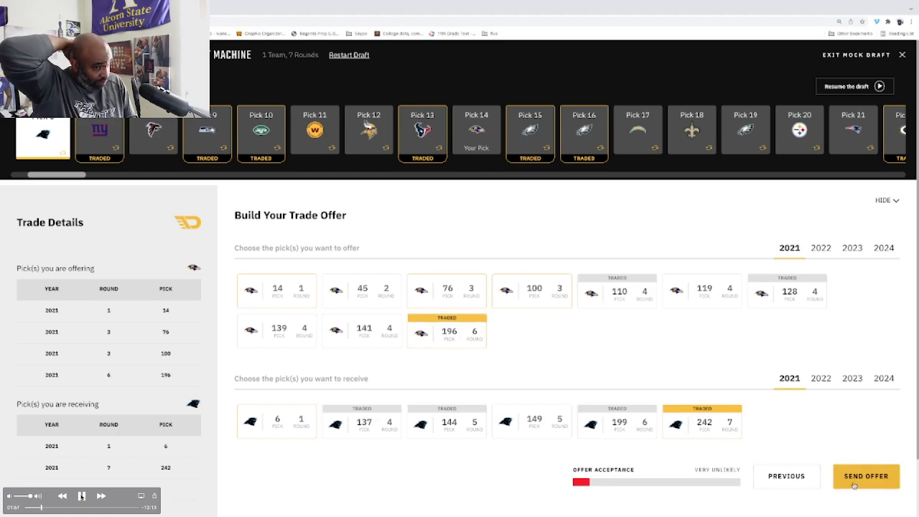
- Add the Ravens' 2022 second-round pick to the trade offer
{"action": "left_click", "coordinate": [865, 476]}
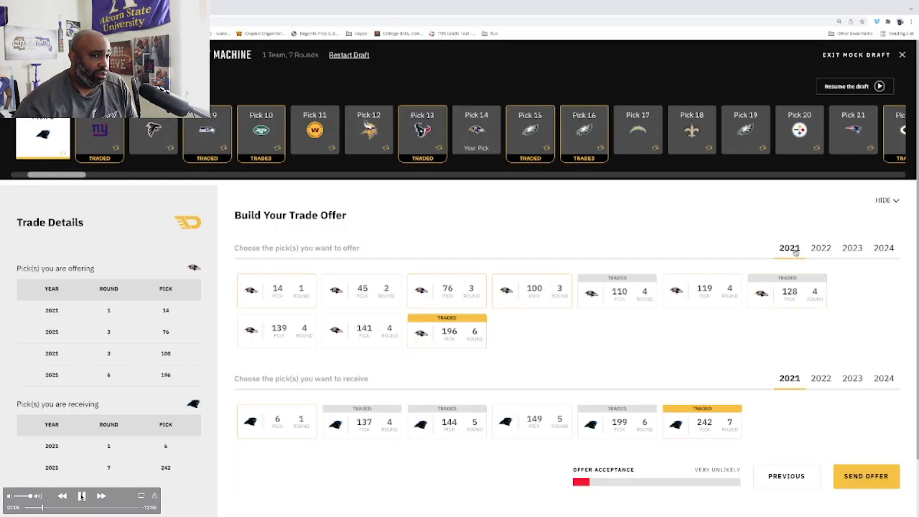
{"action": "left_click", "coordinate": [820, 247]}
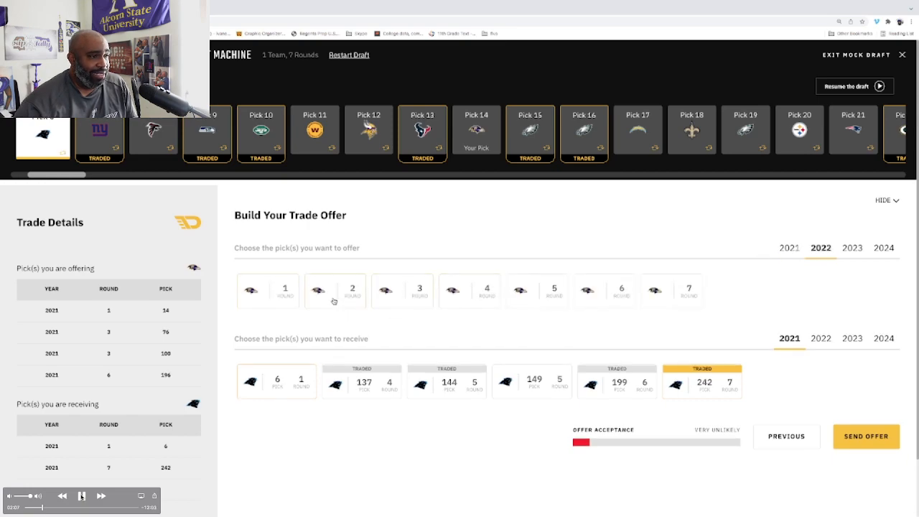
{"action": "left_click", "coordinate": [334, 290]}
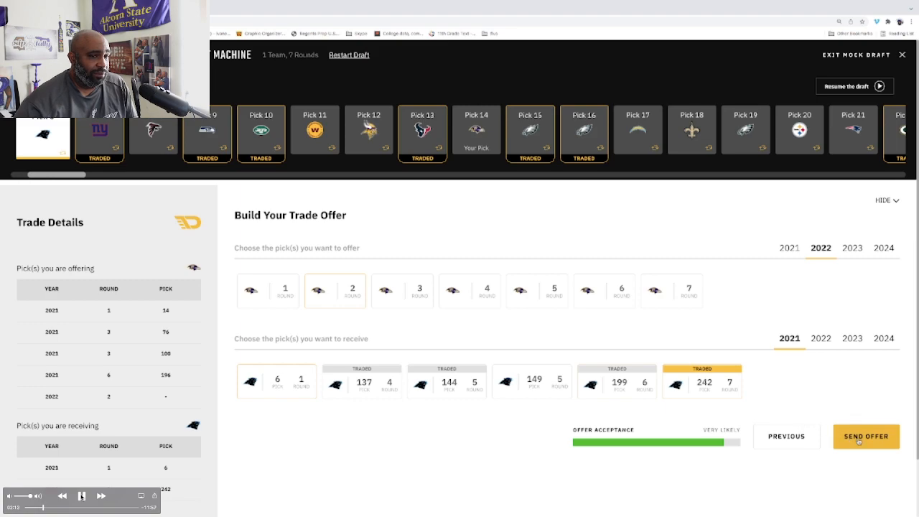
- Send the revised offer to the Panthers and receive their acceptance
{"action": "left_click", "coordinate": [866, 436]}
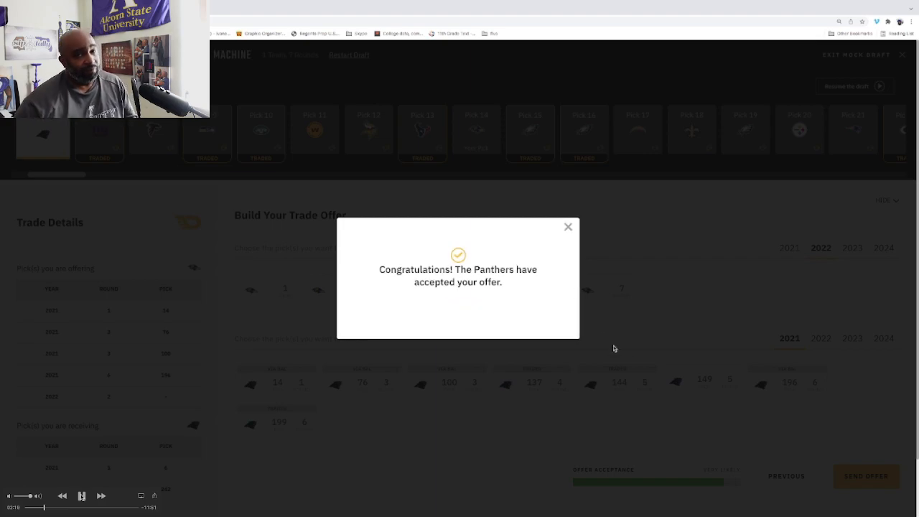
{"action": "mouse_move", "coordinate": [474, 313]}
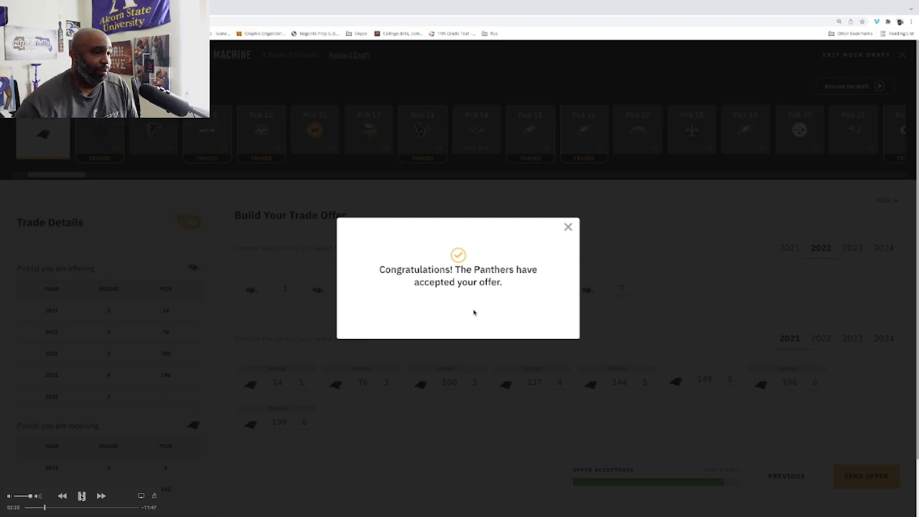
{"action": "mouse_move", "coordinate": [556, 242]}
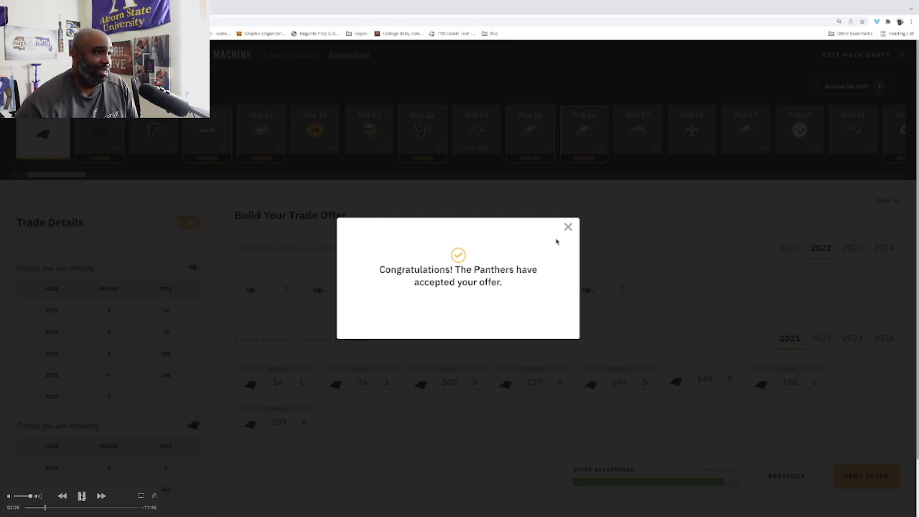
- Close the trade acceptance dialog to resume the draft at pick 6
{"action": "left_click", "coordinate": [568, 226]}
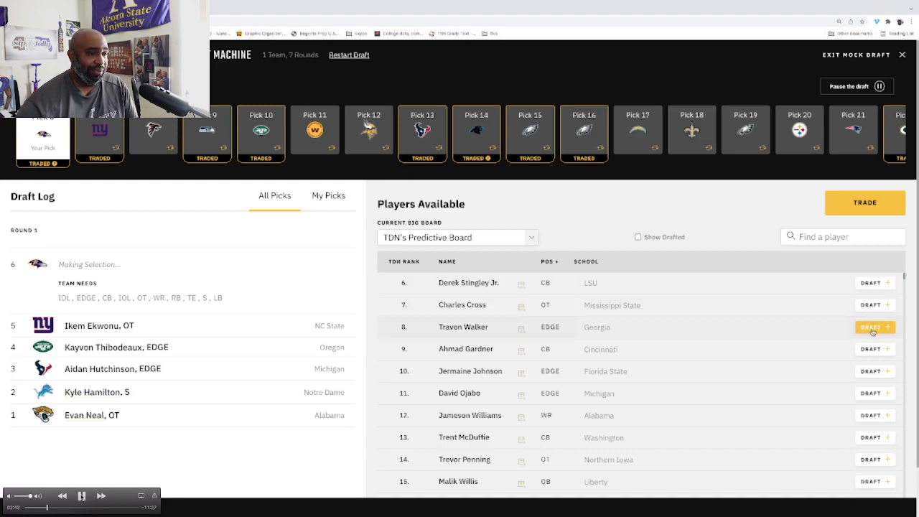
{"action": "mouse_move", "coordinate": [875, 349]}
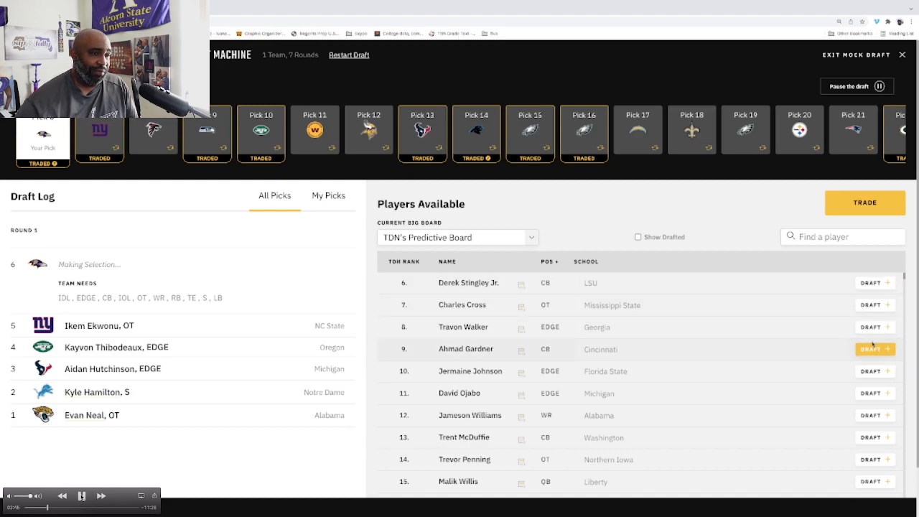
{"action": "mouse_move", "coordinate": [875, 282]}
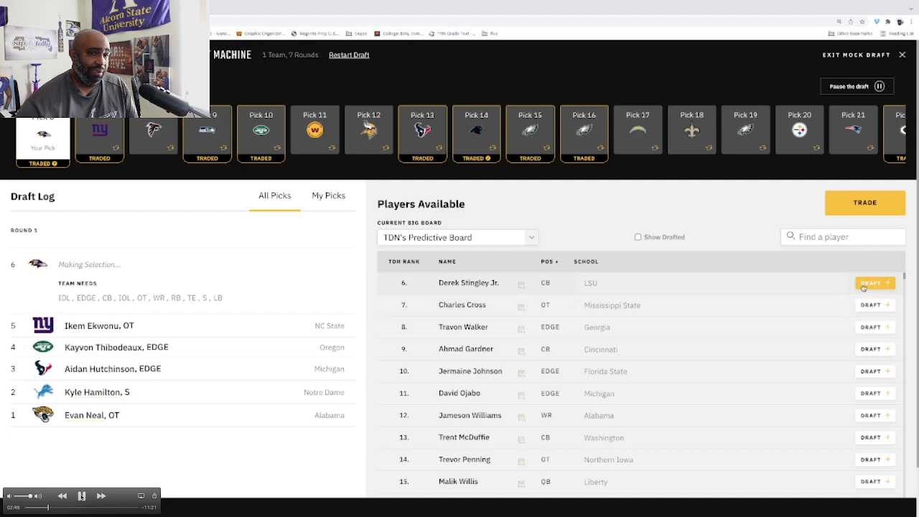
{"action": "mouse_move", "coordinate": [871, 319]}
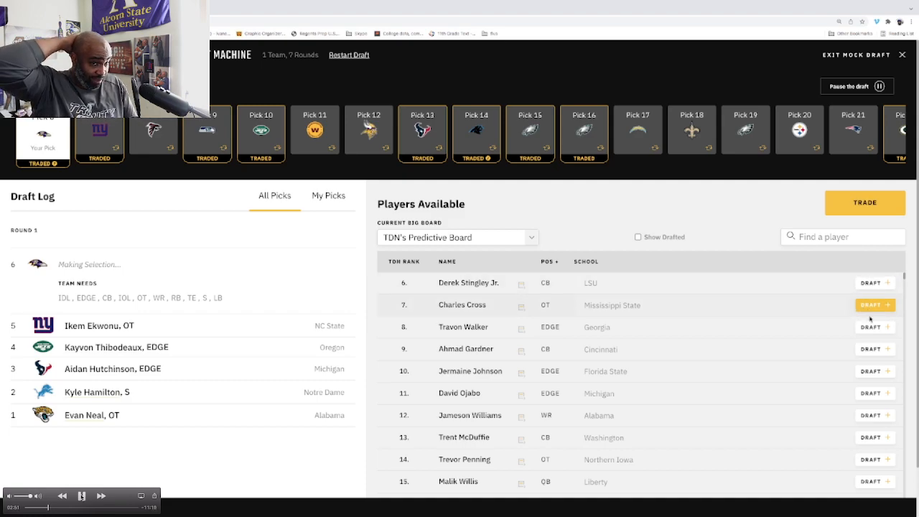
{"action": "mouse_move", "coordinate": [874, 326]}
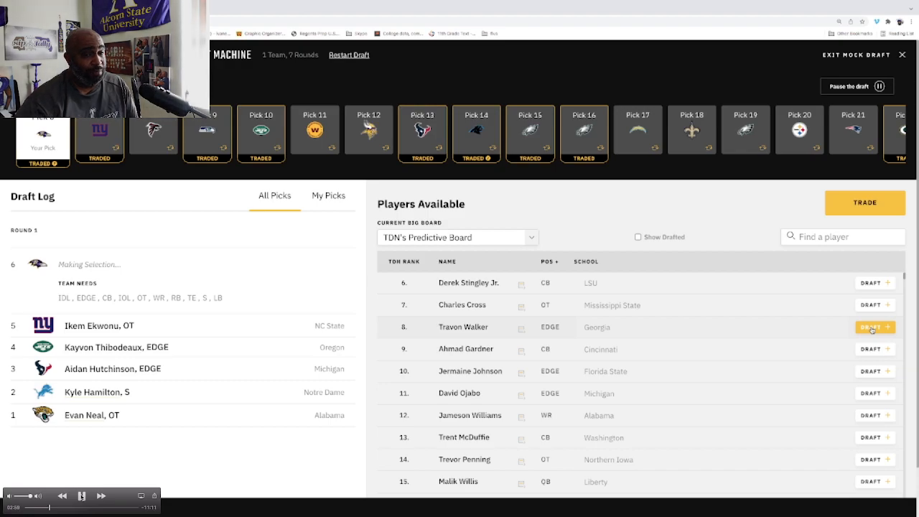
- Draft Travon Walker at pick 6 from the Players Available list
{"action": "left_click", "coordinate": [871, 326]}
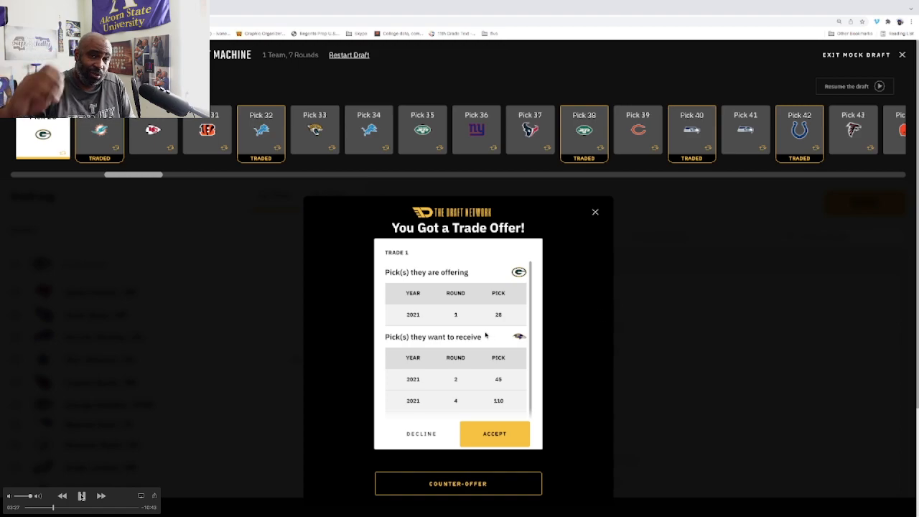
- Decline the Packers' offer and resume the draft until pick 44
{"action": "scroll", "scroll_direction": "down", "scroll_amount": 3}
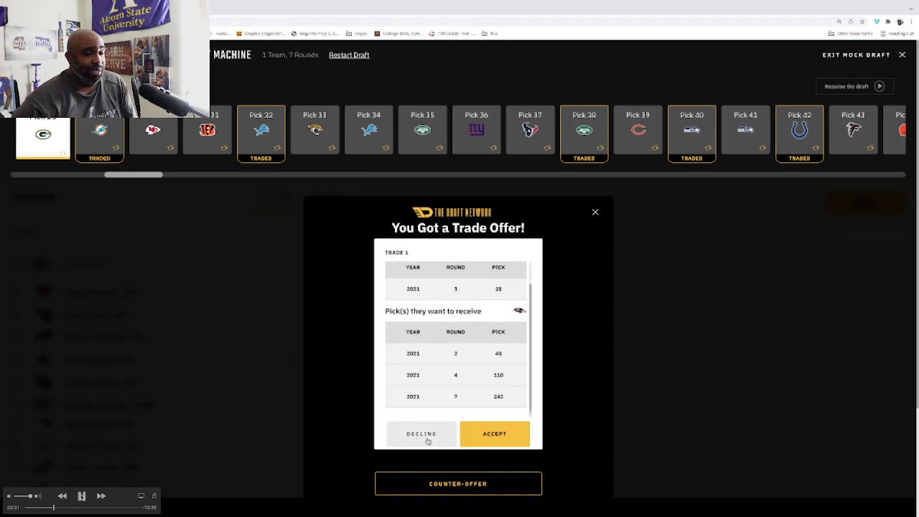
{"action": "left_click", "coordinate": [420, 434]}
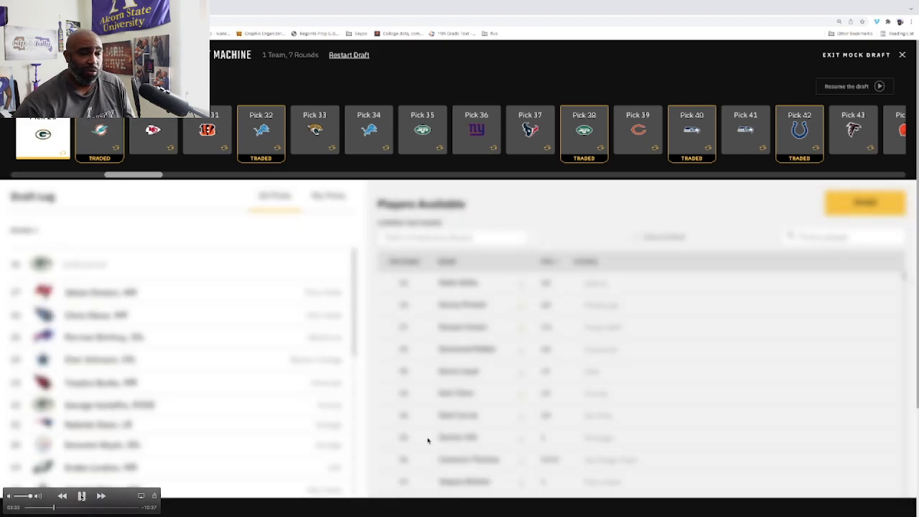
{"action": "left_click", "coordinate": [854, 86]}
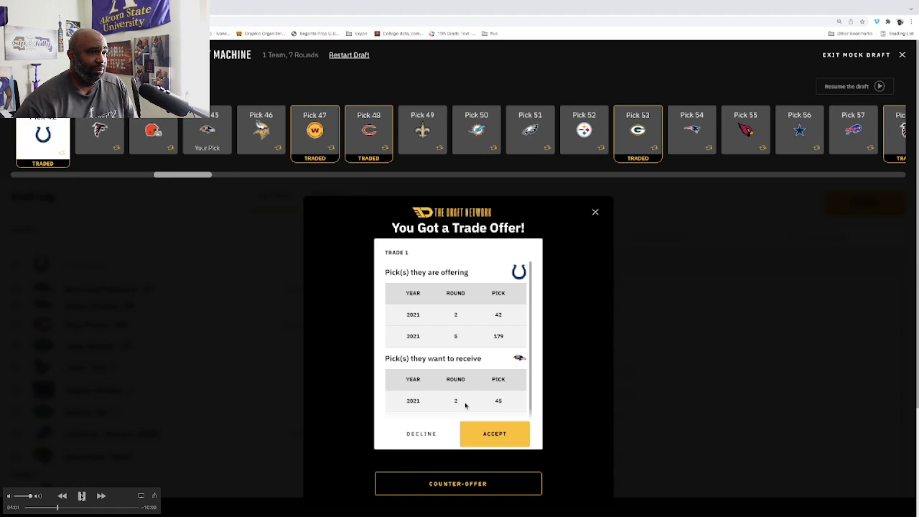
{"action": "scroll", "scroll_direction": "down", "scroll_amount": 3}
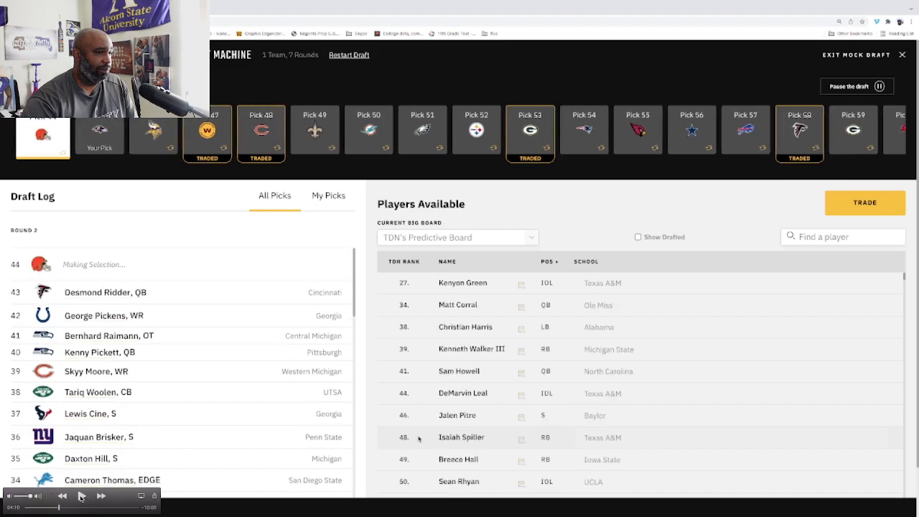
- Accept the Patriots' offer of picks 54 and 170 for pick 45
{"action": "left_click", "coordinate": [81, 496]}
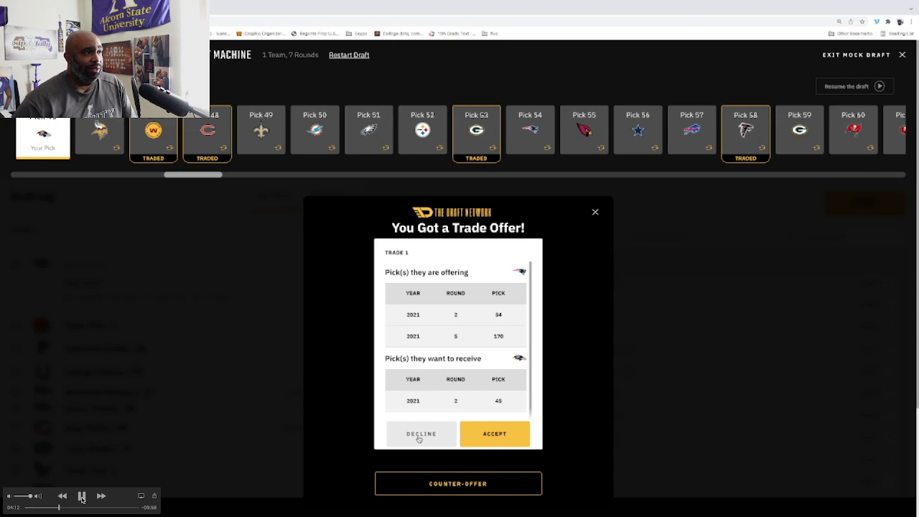
{"action": "mouse_move", "coordinate": [462, 328]}
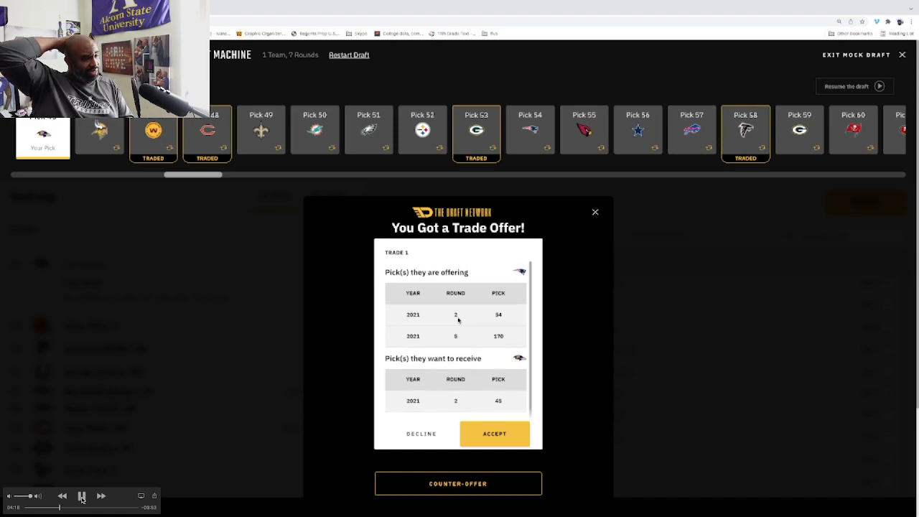
{"action": "mouse_move", "coordinate": [458, 328]}
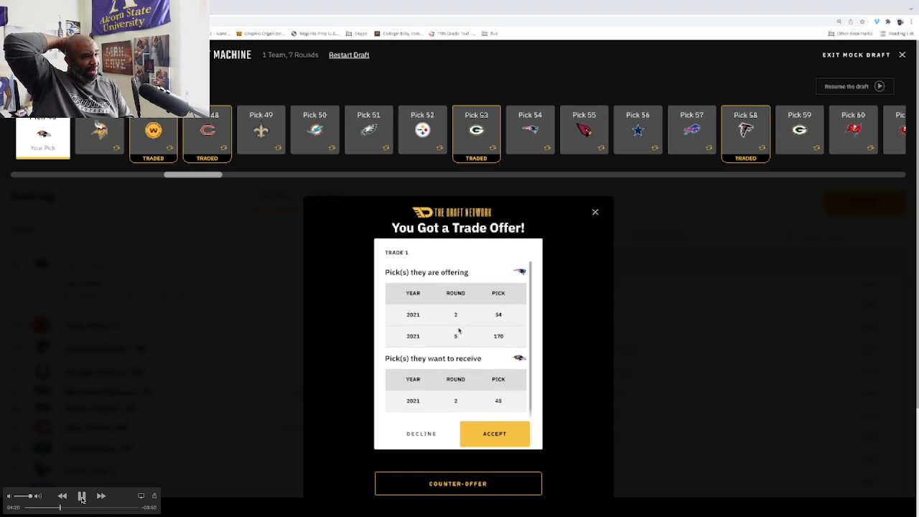
{"action": "left_click", "coordinate": [494, 434]}
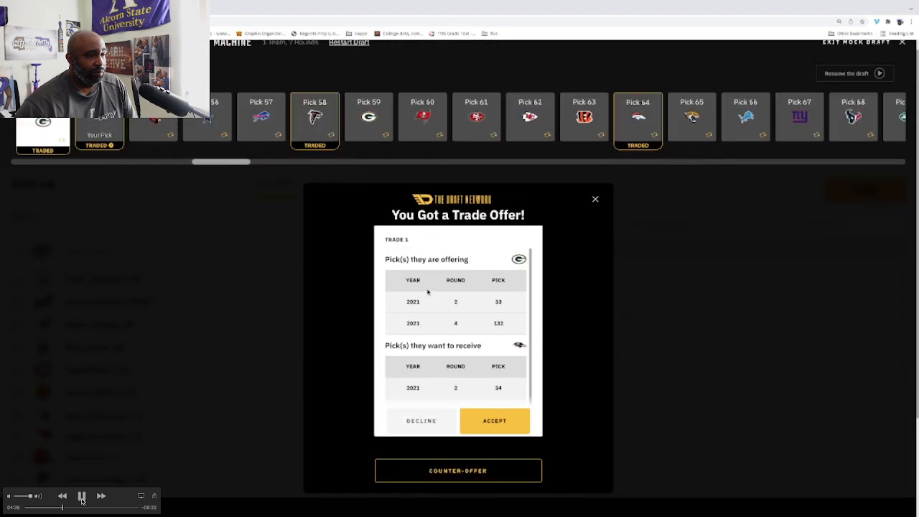
- Review the Packers' trade proposal and decline it, keeping picks 54 and 128
{"action": "scroll", "scroll_direction": "down", "scroll_amount": 3}
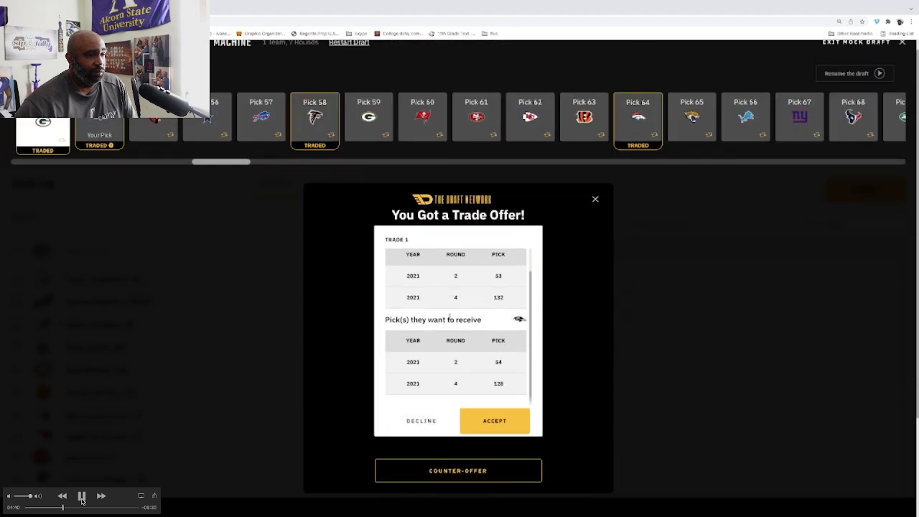
{"action": "scroll", "scroll_direction": "up", "scroll_amount": 3}
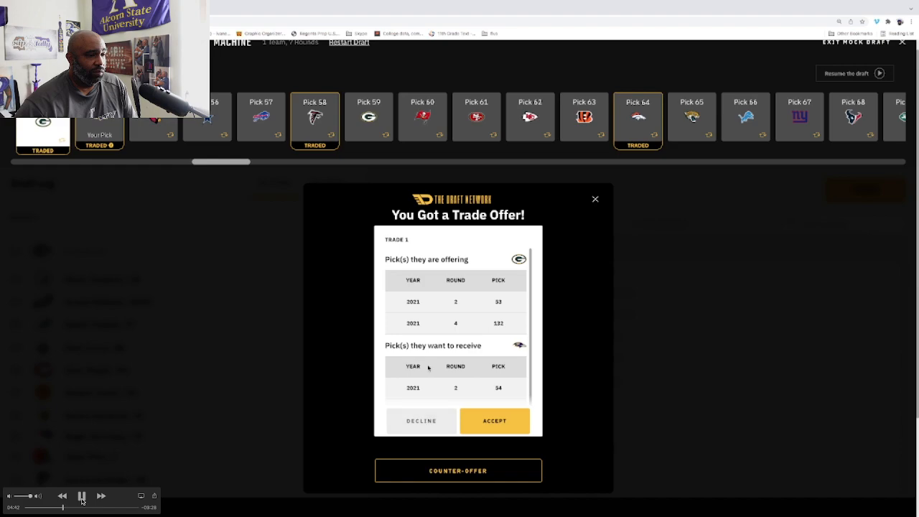
{"action": "scroll", "scroll_direction": "down", "scroll_amount": 3}
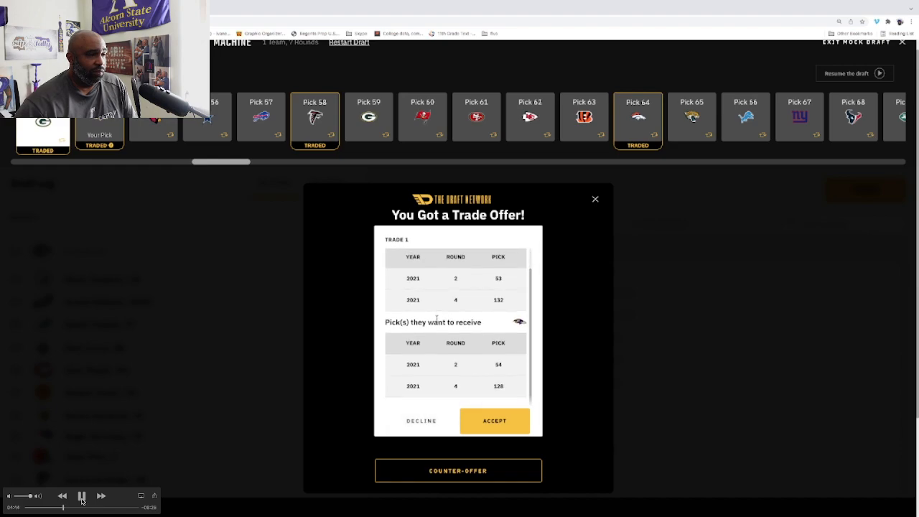
{"action": "left_click", "coordinate": [421, 421]}
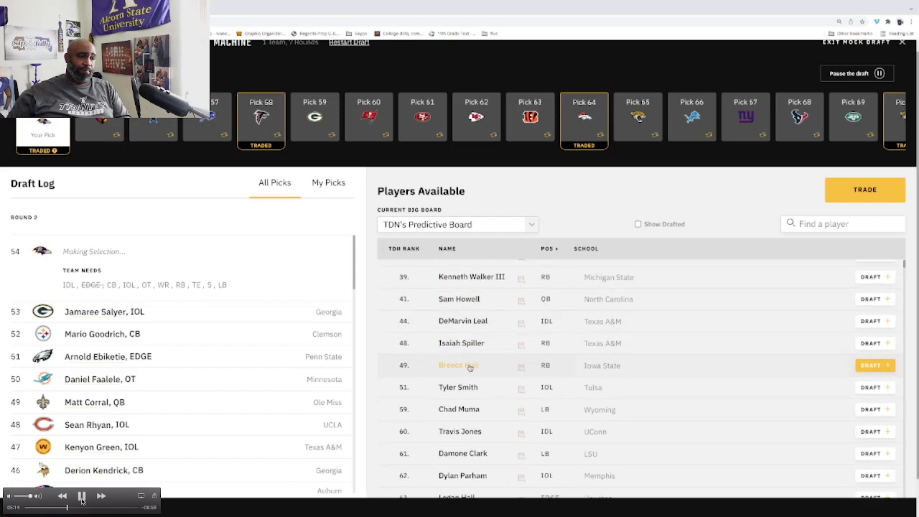
- Draft a player for the Ravens at pick 54 from the Players Available list
{"action": "scroll", "scroll_direction": "down", "scroll_amount": 3}
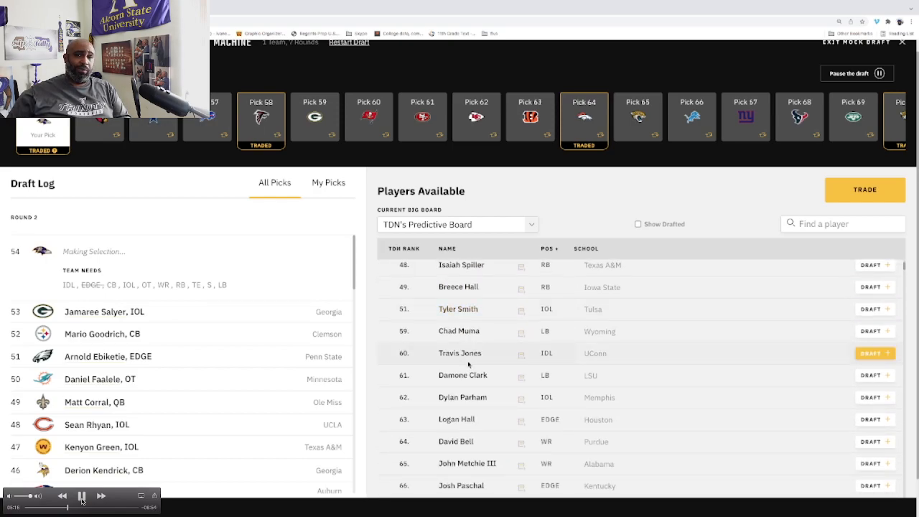
{"action": "scroll", "scroll_direction": "up", "scroll_amount": 3}
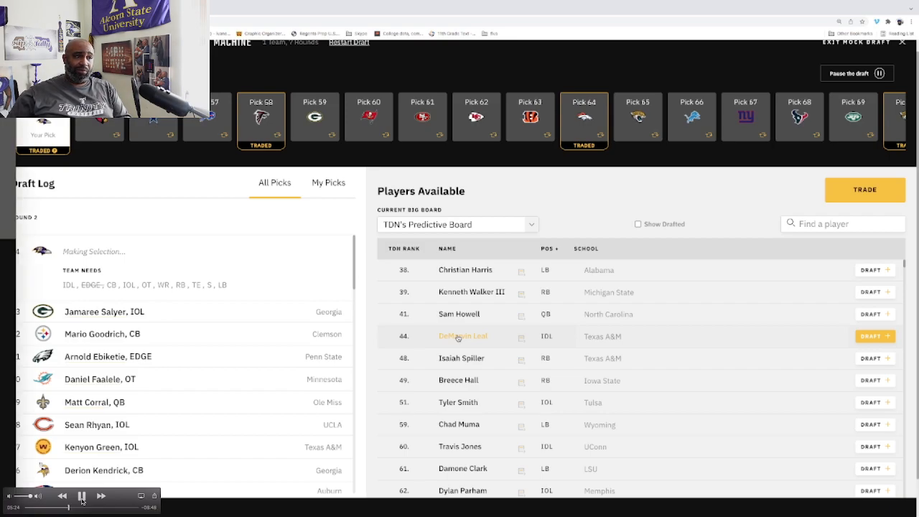
{"action": "left_click", "coordinate": [463, 336]}
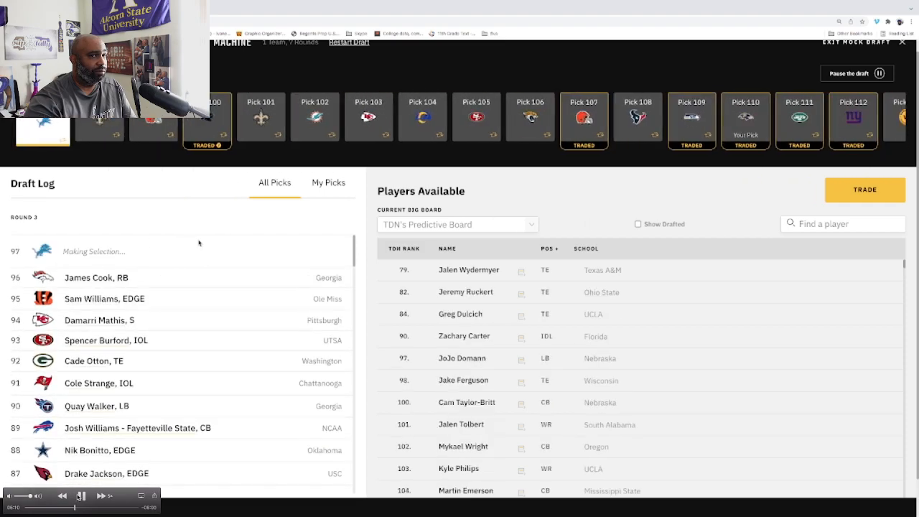
- Advance the draft while AI teams make round-three picks 97 through 103
{"action": "left_click", "coordinate": [81, 497]}
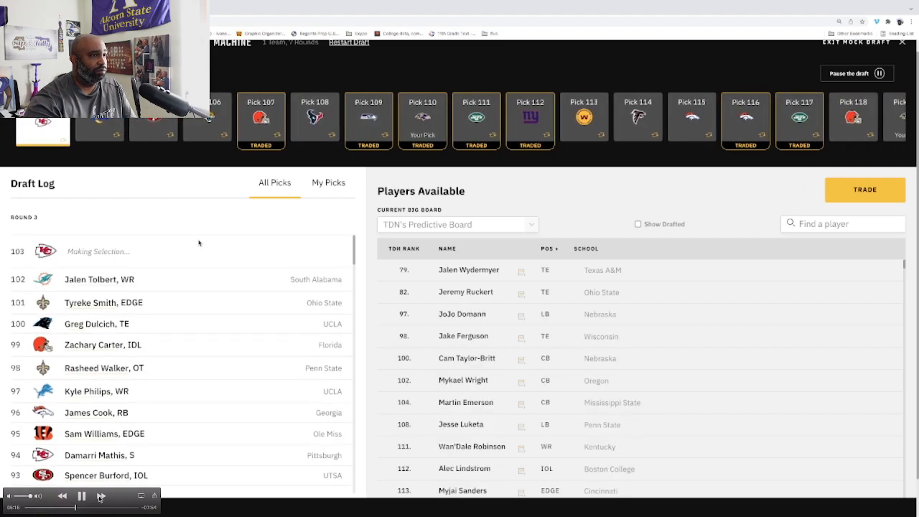
{"action": "left_click", "coordinate": [81, 497]}
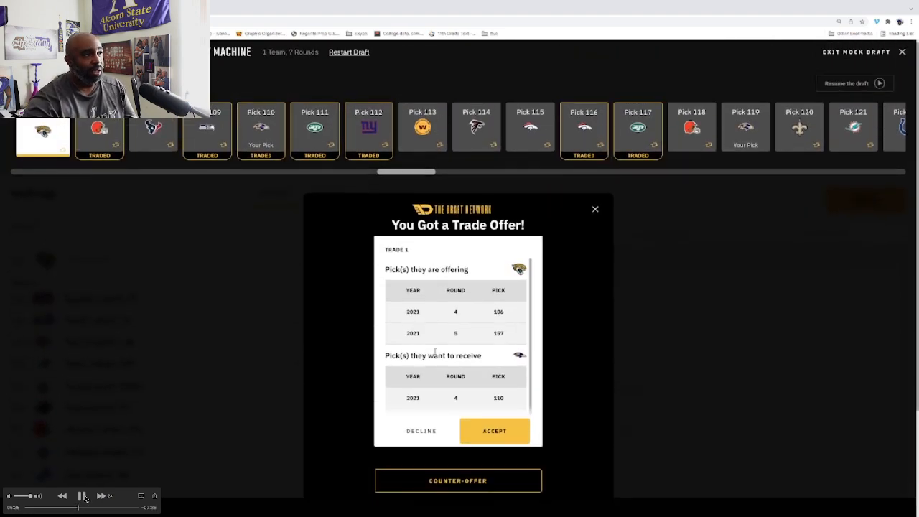
- Review the Jaguars' picks 106 and 157 offer for pick 110 and decline it
{"action": "scroll", "scroll_direction": "up", "scroll_amount": 3}
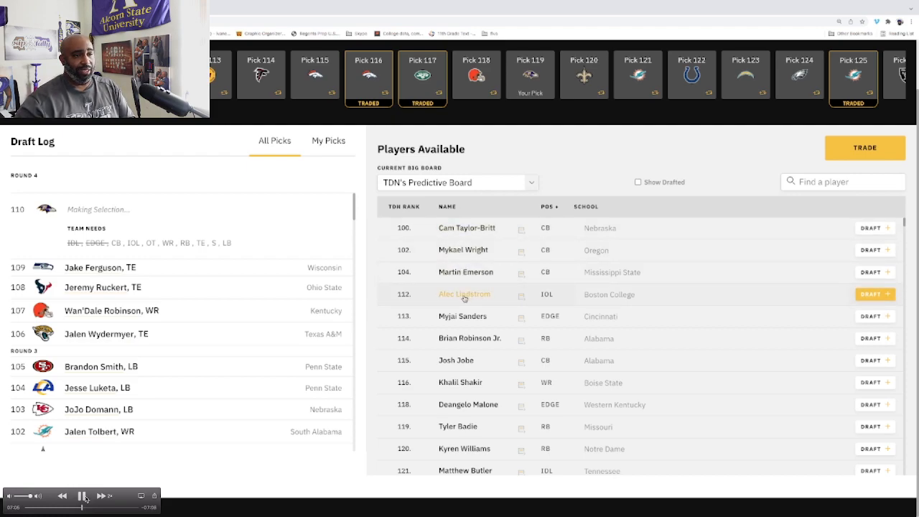
{"action": "mouse_move", "coordinate": [459, 213]}
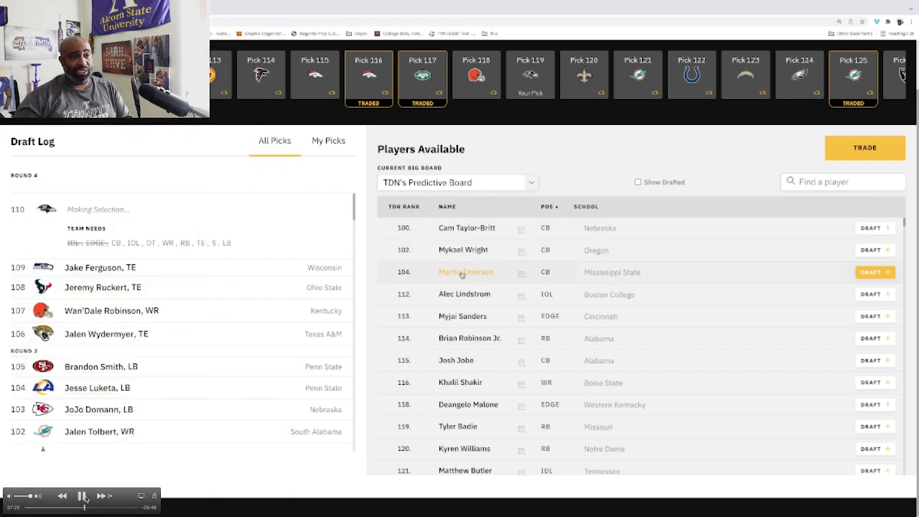
- Select Martin Emerson, CB, and draft him at pick 110
{"action": "left_click", "coordinate": [465, 271]}
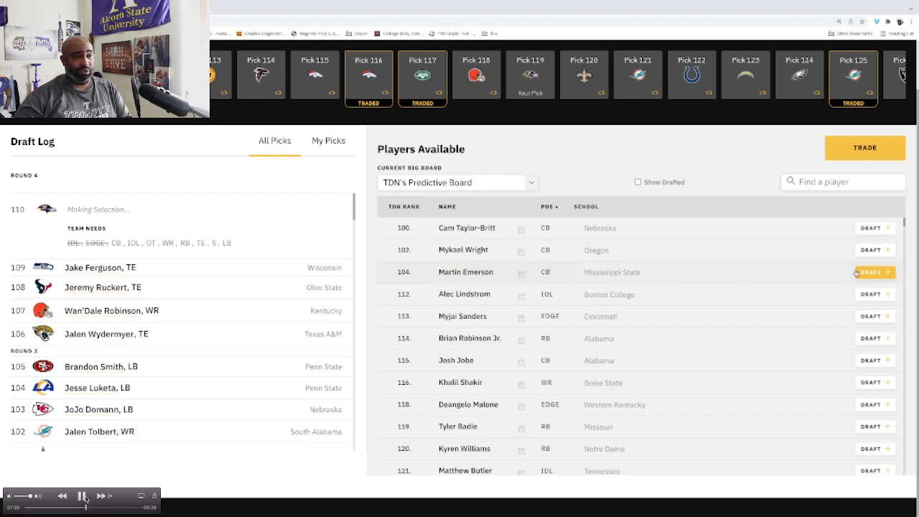
{"action": "left_click", "coordinate": [874, 272]}
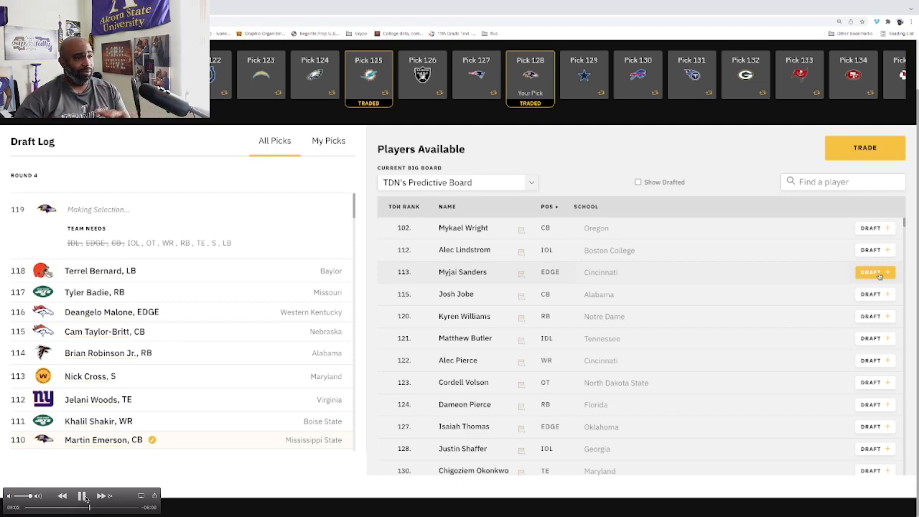
- Browse available players and draft Myjai Sanders, EDGE, at pick 119
{"action": "left_click", "coordinate": [874, 273]}
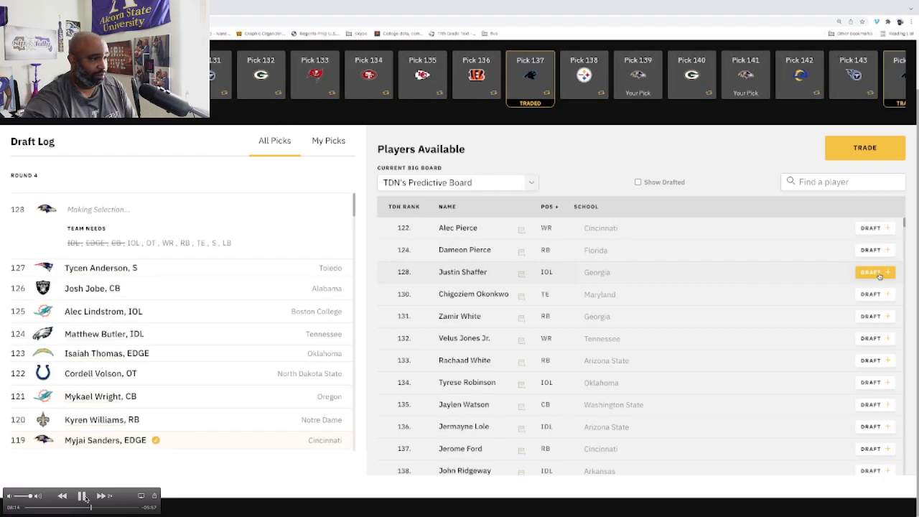
{"action": "mouse_move", "coordinate": [875, 294]}
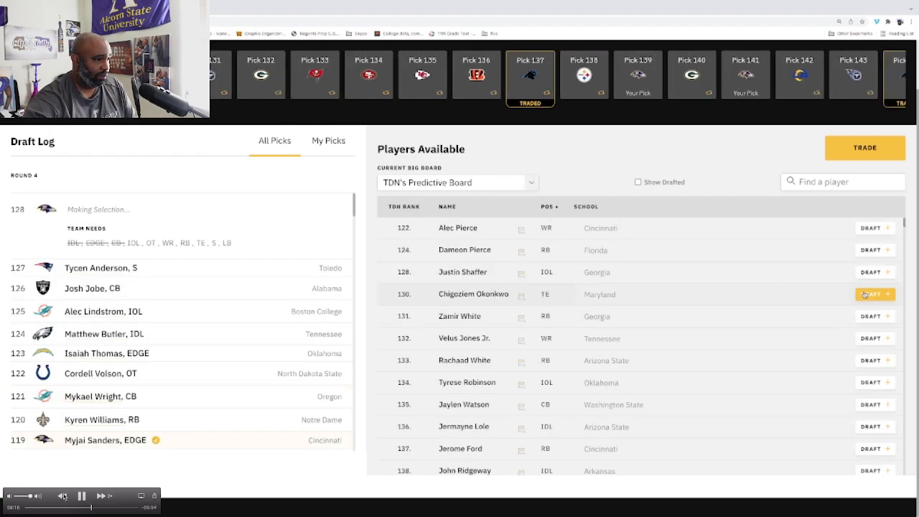
{"action": "left_click", "coordinate": [875, 293]}
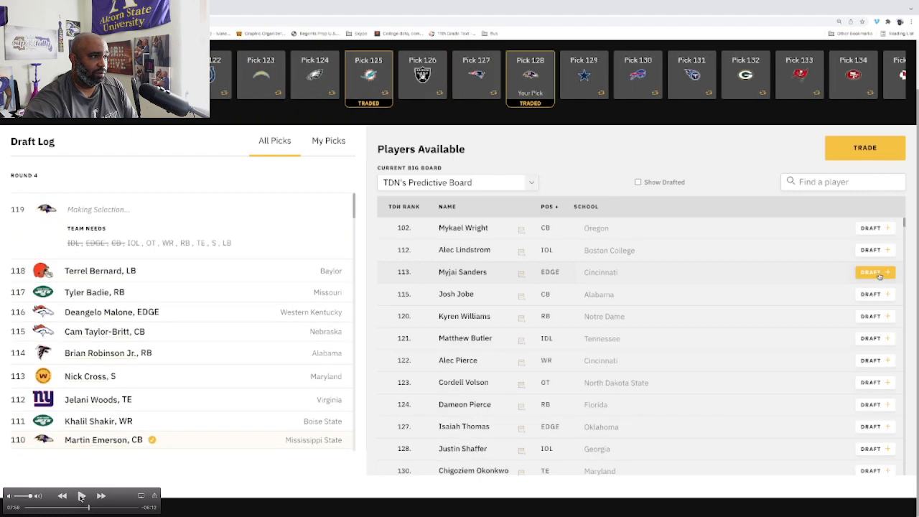
{"action": "left_click", "coordinate": [81, 496]}
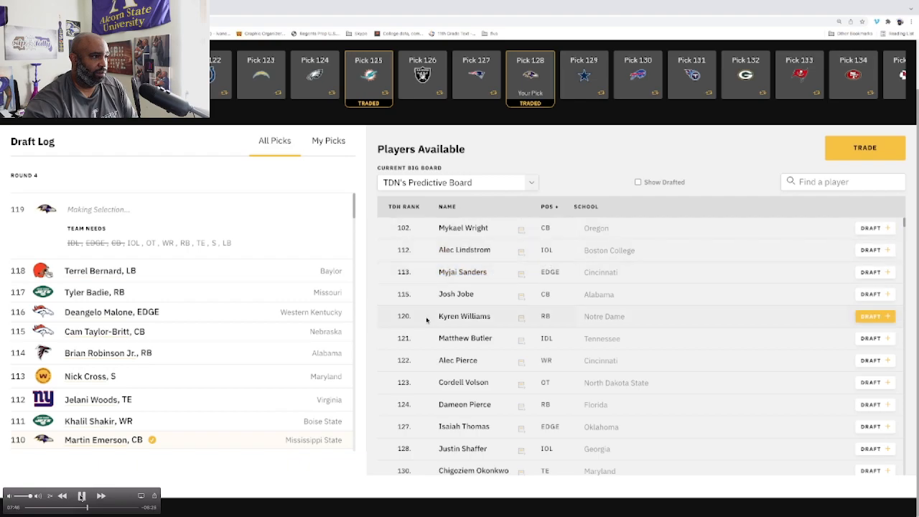
{"action": "left_click", "coordinate": [874, 316]}
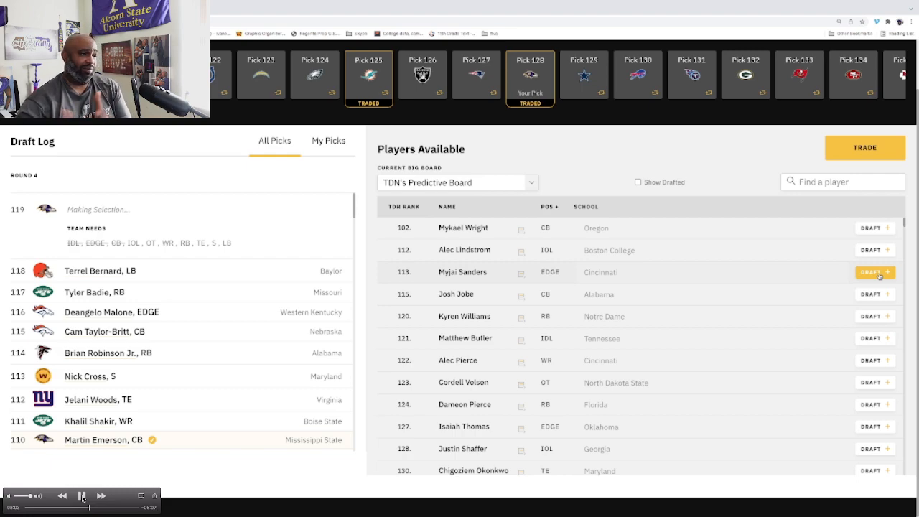
{"action": "left_click", "coordinate": [871, 273]}
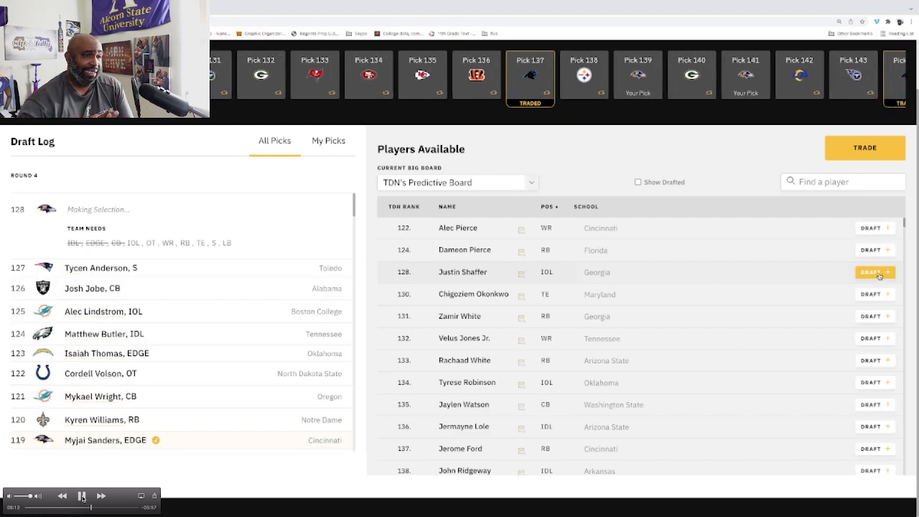
{"action": "mouse_move", "coordinate": [875, 293]}
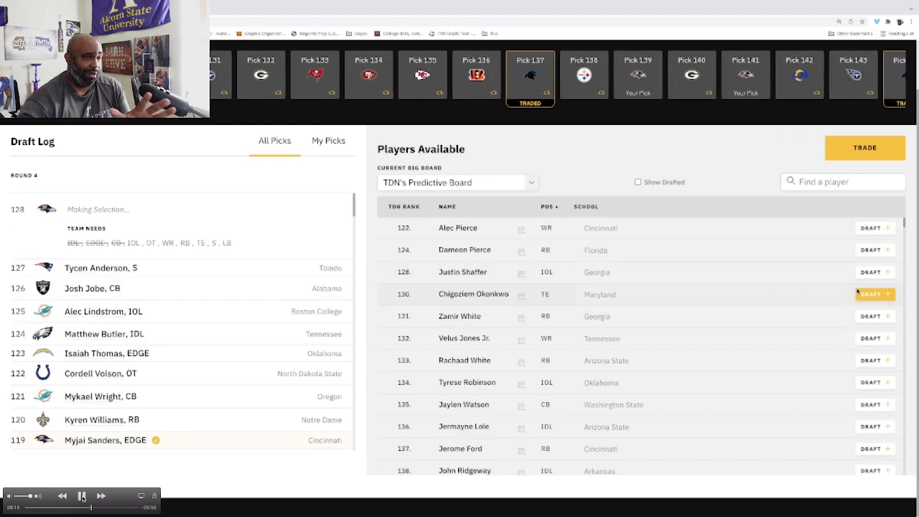
- Draft Chigoziem Okonkwo, TE, at pick 128, advancing the draft to pick 139
{"action": "left_click", "coordinate": [871, 294]}
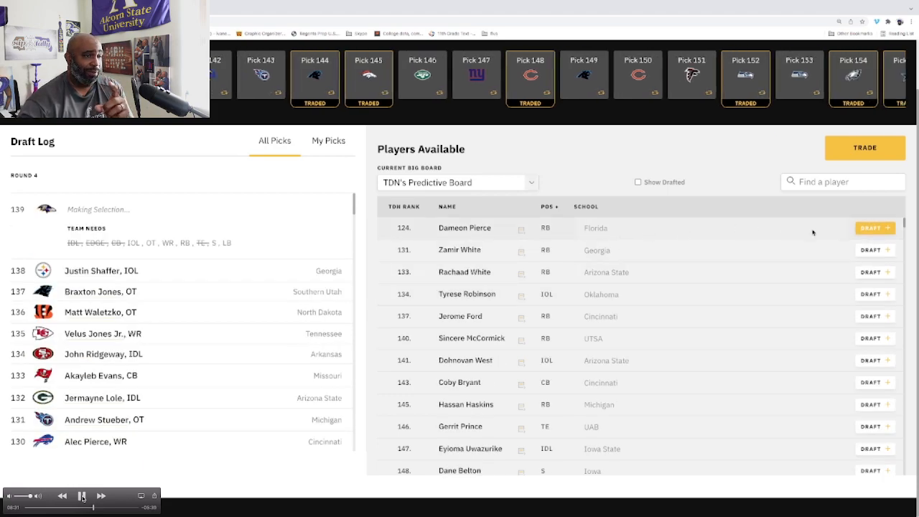
{"action": "mouse_move", "coordinate": [875, 228]}
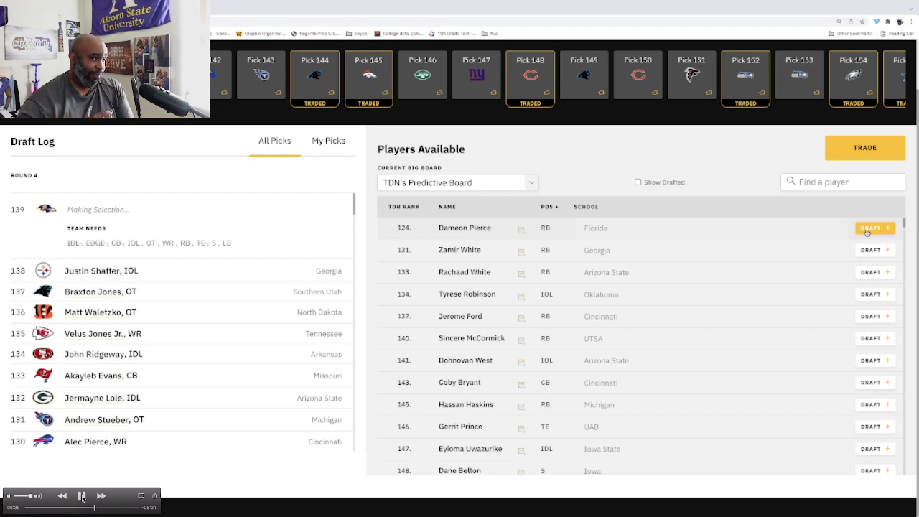
- Draft Dameon Pierce, RB, at 139, then filter available players to WR
{"action": "left_click", "coordinate": [874, 228]}
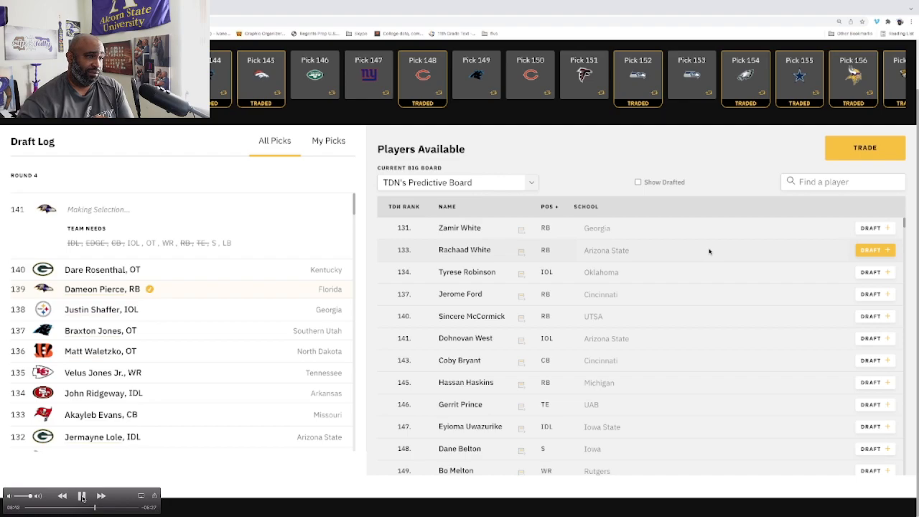
{"action": "mouse_move", "coordinate": [541, 368]}
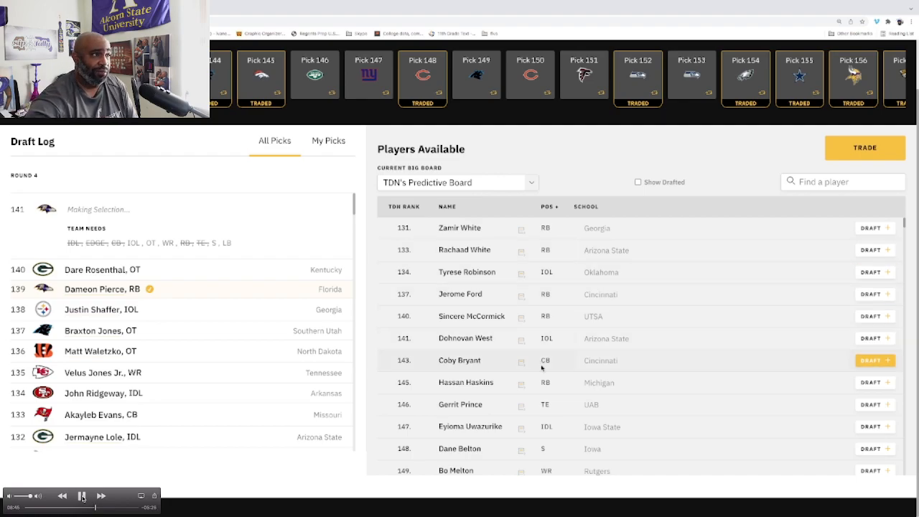
{"action": "left_click", "coordinate": [549, 207]}
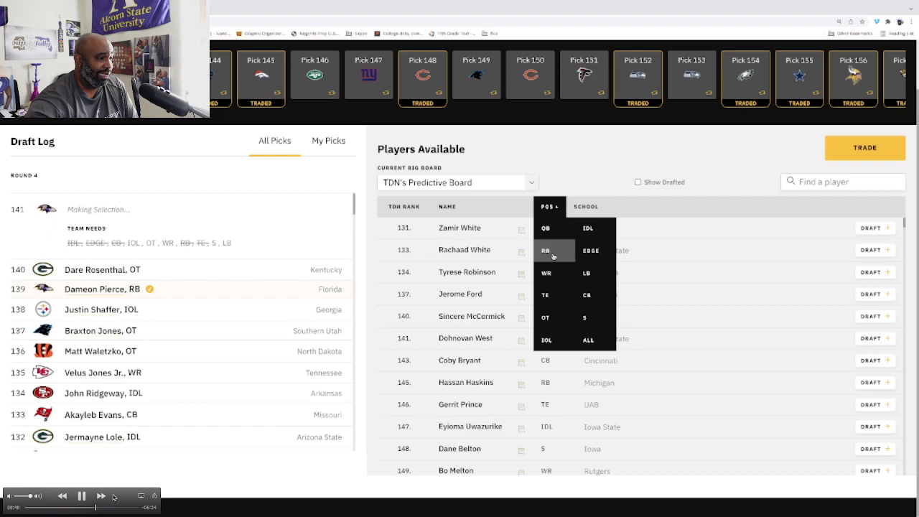
{"action": "left_click", "coordinate": [545, 273]}
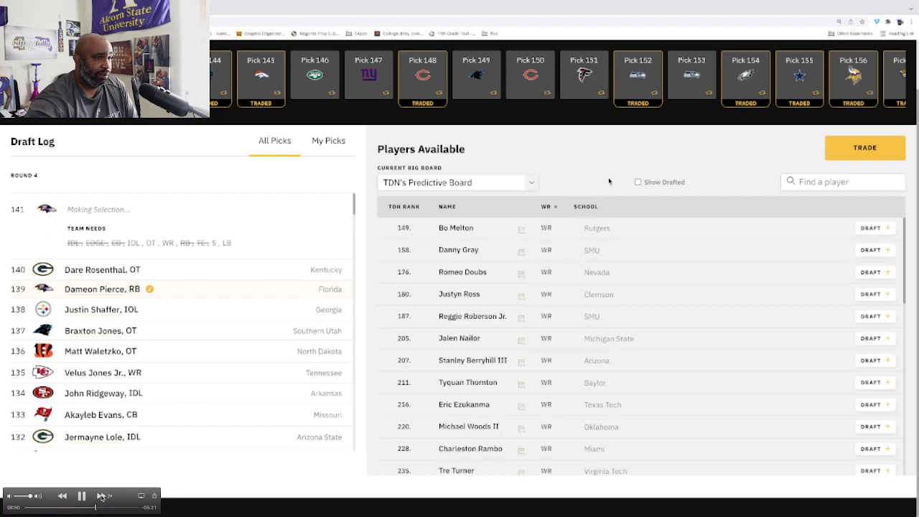
{"action": "mouse_move", "coordinate": [522, 228]}
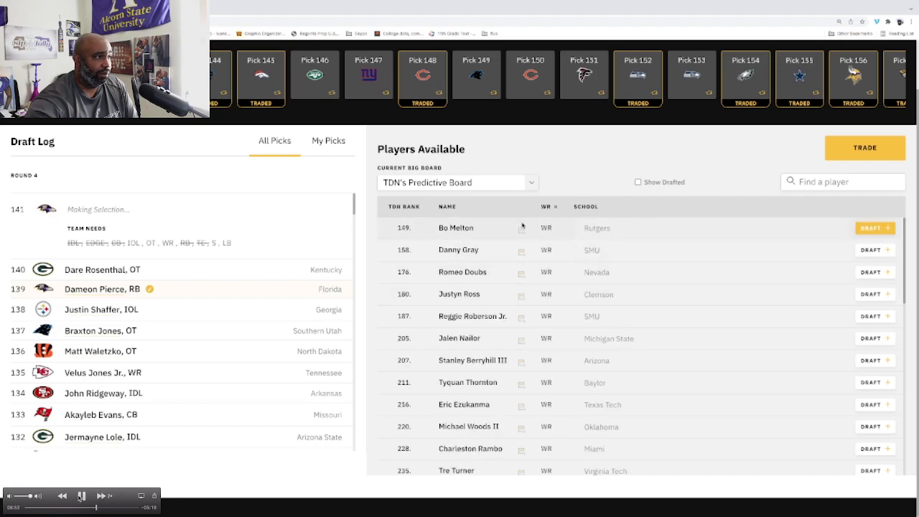
{"action": "mouse_move", "coordinate": [524, 253]}
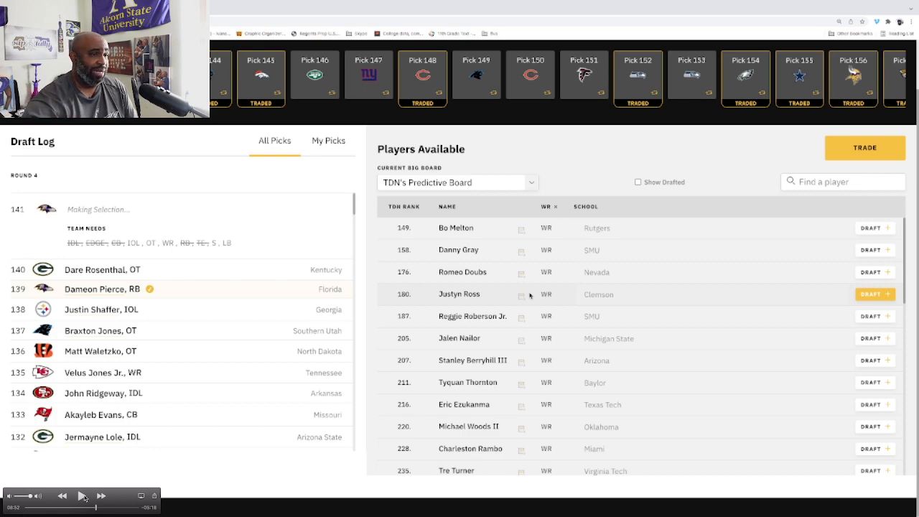
{"action": "left_click", "coordinate": [81, 496]}
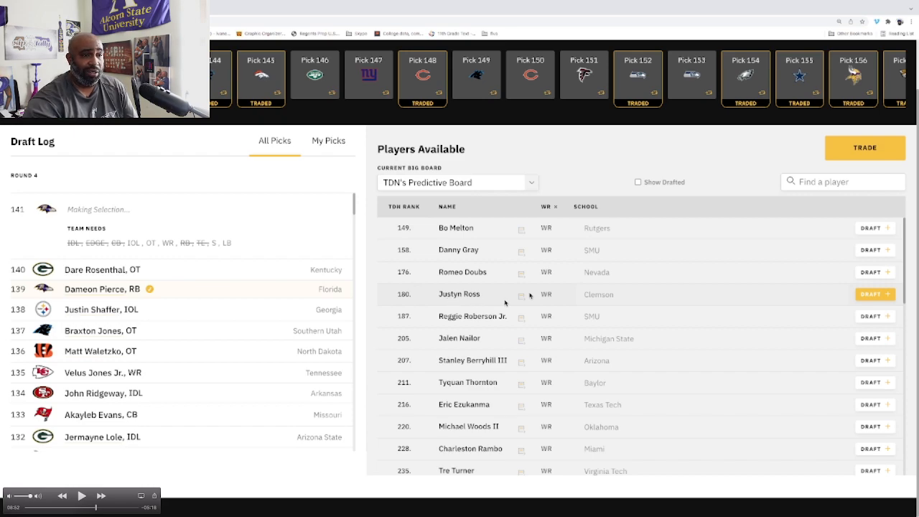
{"action": "left_click", "coordinate": [81, 496]}
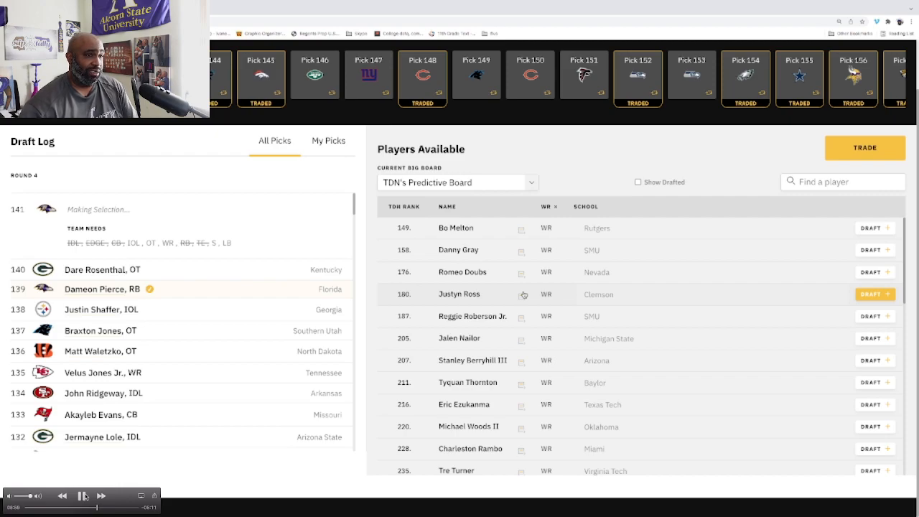
{"action": "mouse_move", "coordinate": [549, 84]}
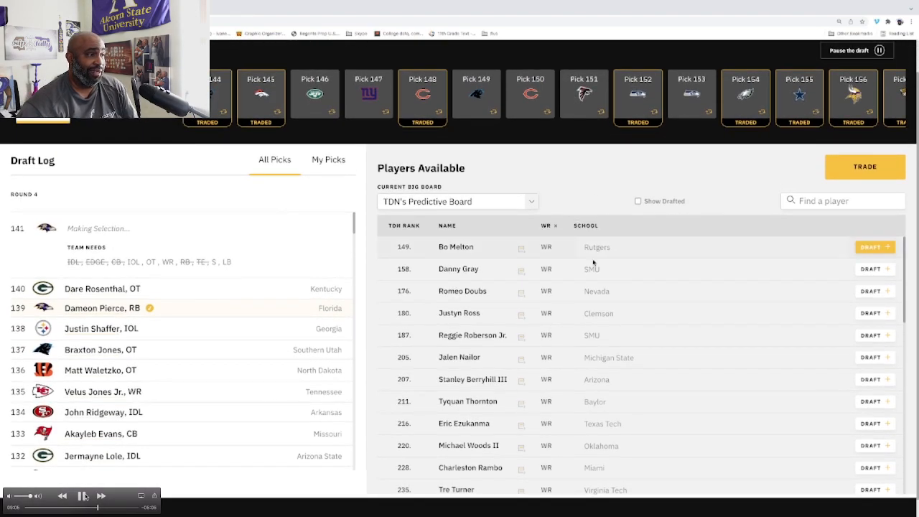
{"action": "mouse_move", "coordinate": [538, 382]}
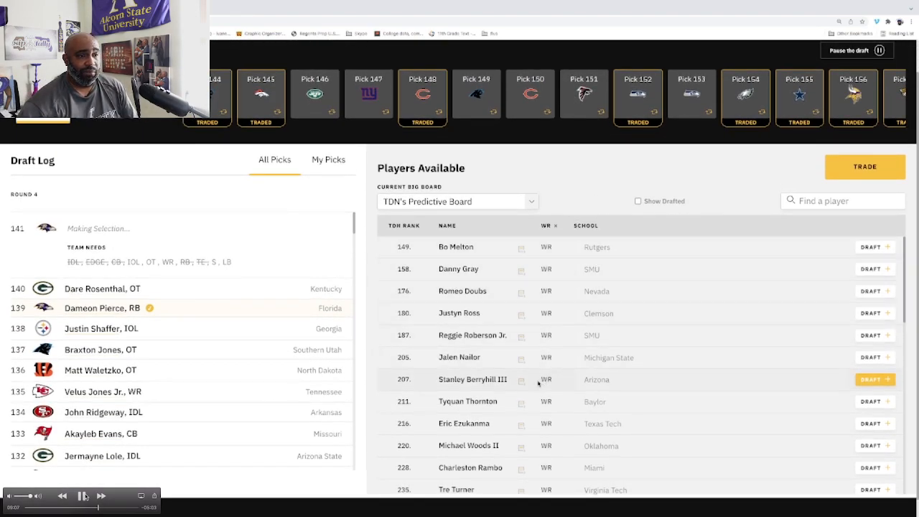
- View Justyn Ross's player report, then draft the Clemson WR at pick 141
{"action": "scroll", "scroll_direction": "down", "scroll_amount": 3}
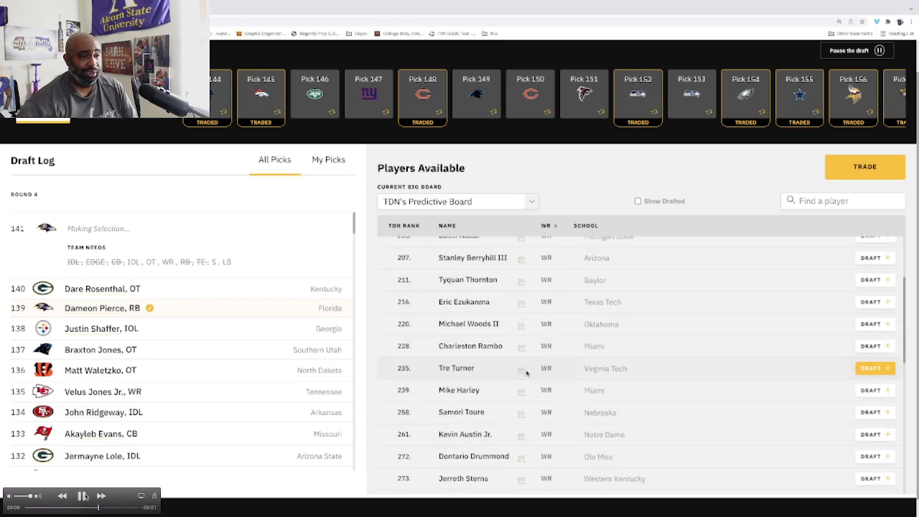
{"action": "scroll", "scroll_direction": "down", "scroll_amount": 3}
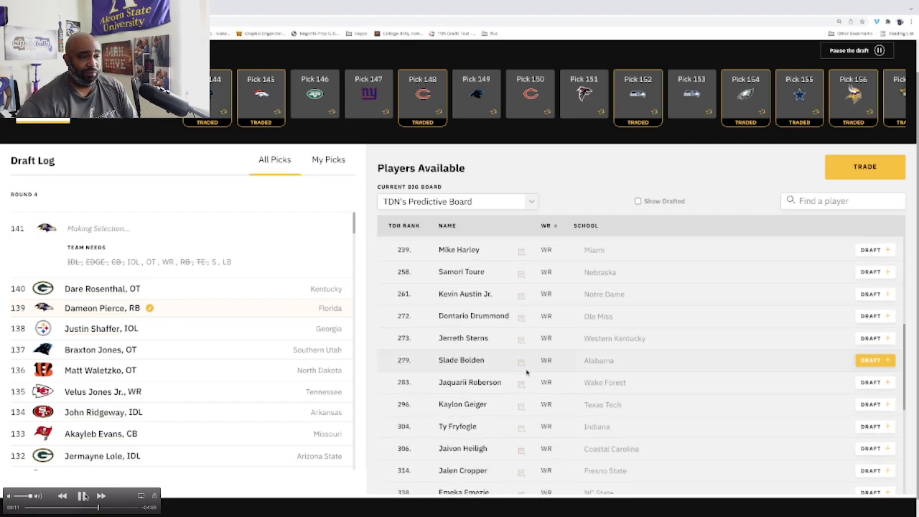
{"action": "scroll", "scroll_direction": "up", "scroll_amount": 3}
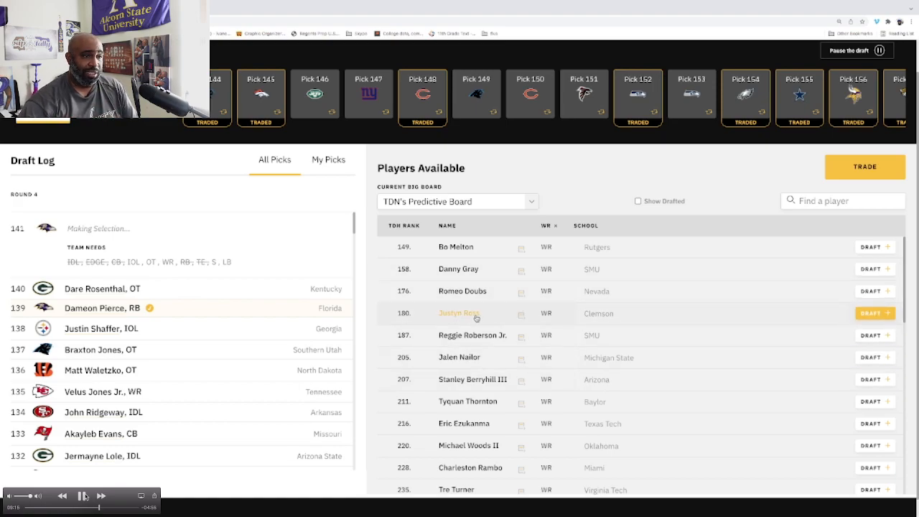
{"action": "left_click", "coordinate": [458, 313]}
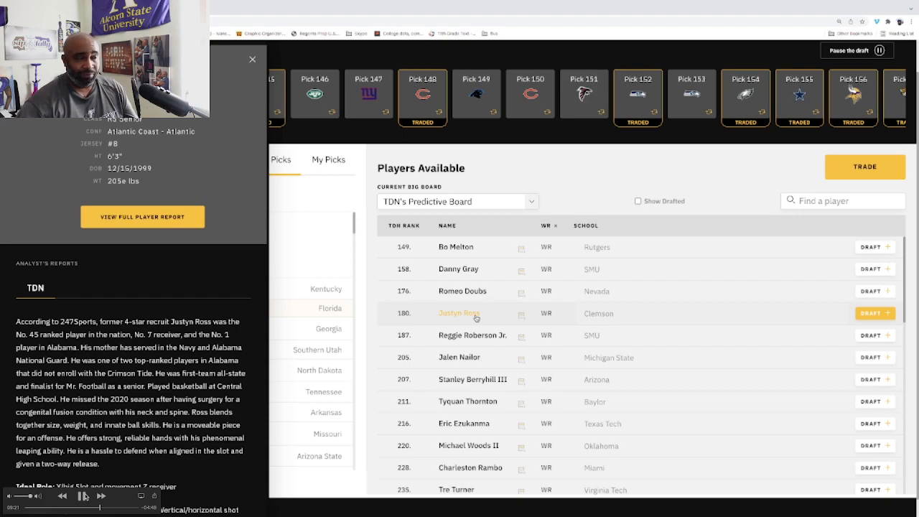
{"action": "left_click", "coordinate": [252, 59]}
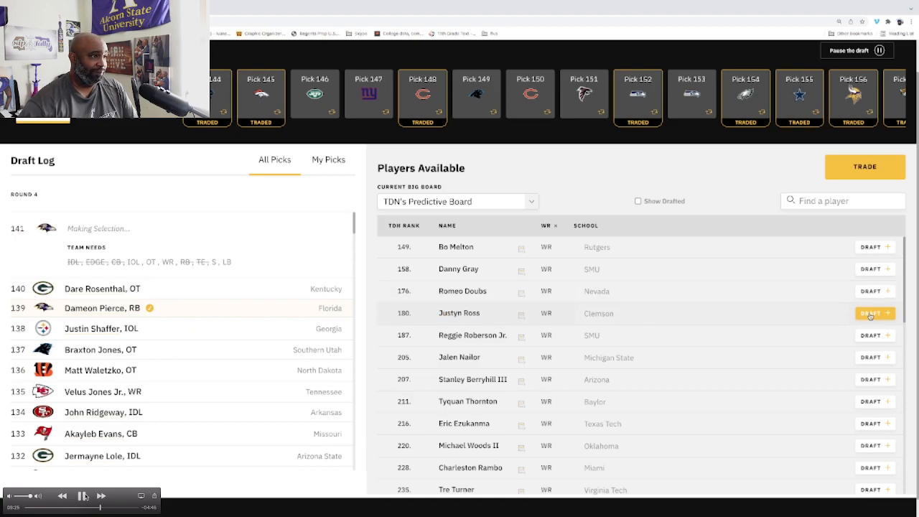
{"action": "left_click", "coordinate": [871, 313]}
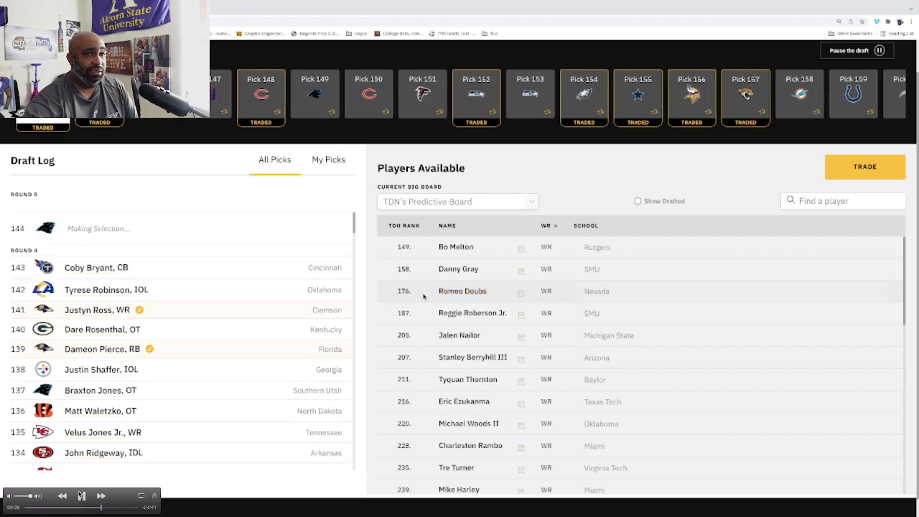
{"action": "left_click", "coordinate": [547, 226]}
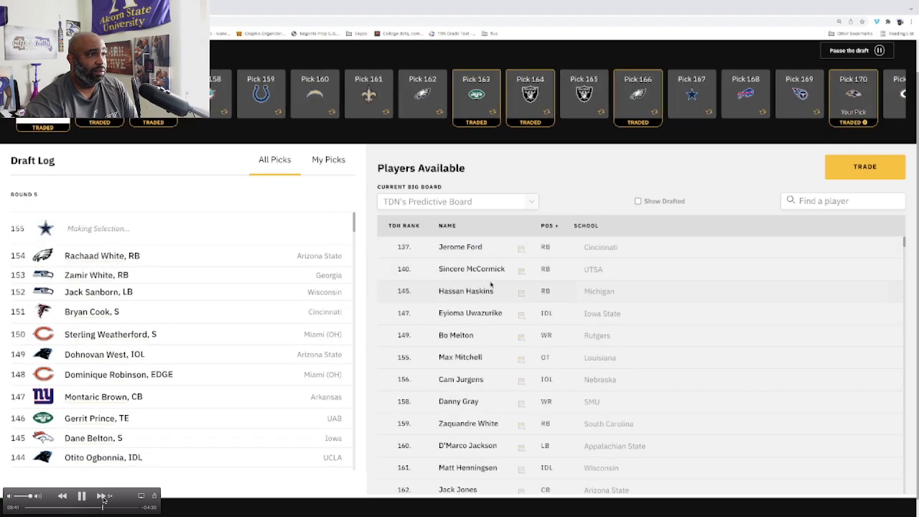
- Browse available players and draft Max Mitchell, Louisiana OT, at pick 170
{"action": "left_click", "coordinate": [328, 159]}
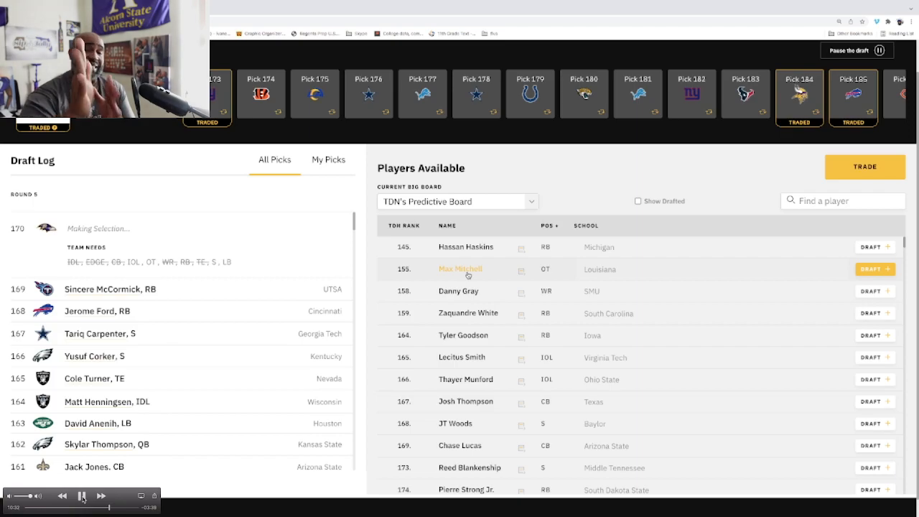
{"action": "left_click", "coordinate": [460, 268]}
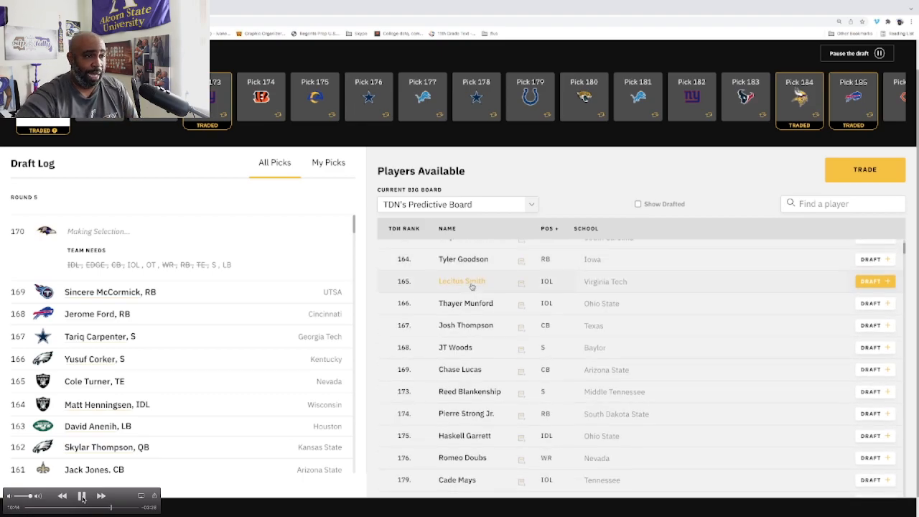
{"action": "scroll", "scroll_direction": "up", "scroll_amount": 3}
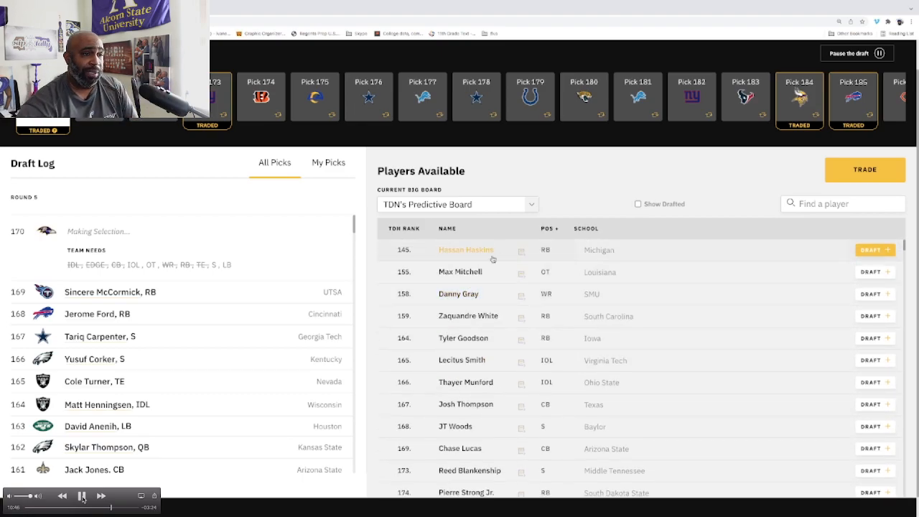
{"action": "mouse_move", "coordinate": [474, 272]}
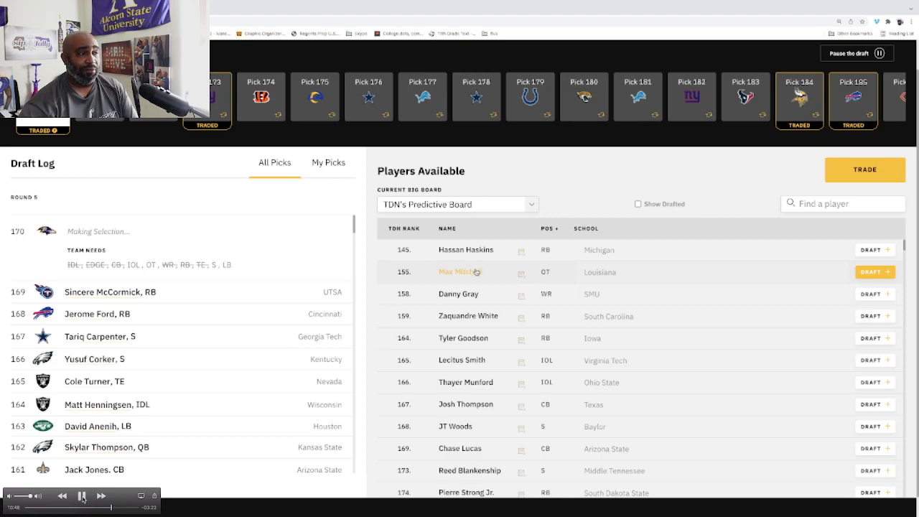
{"action": "left_click", "coordinate": [876, 272]}
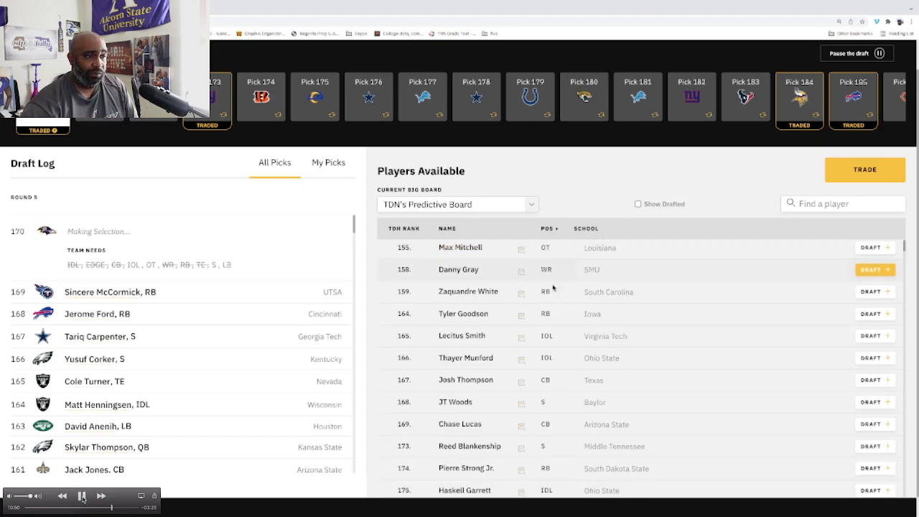
{"action": "scroll", "scroll_direction": "up", "scroll_amount": 3}
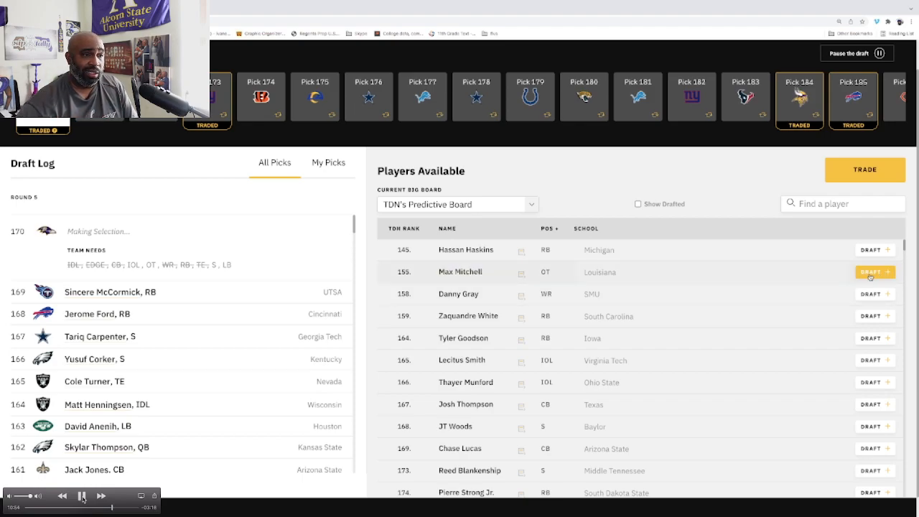
{"action": "left_click", "coordinate": [870, 271]}
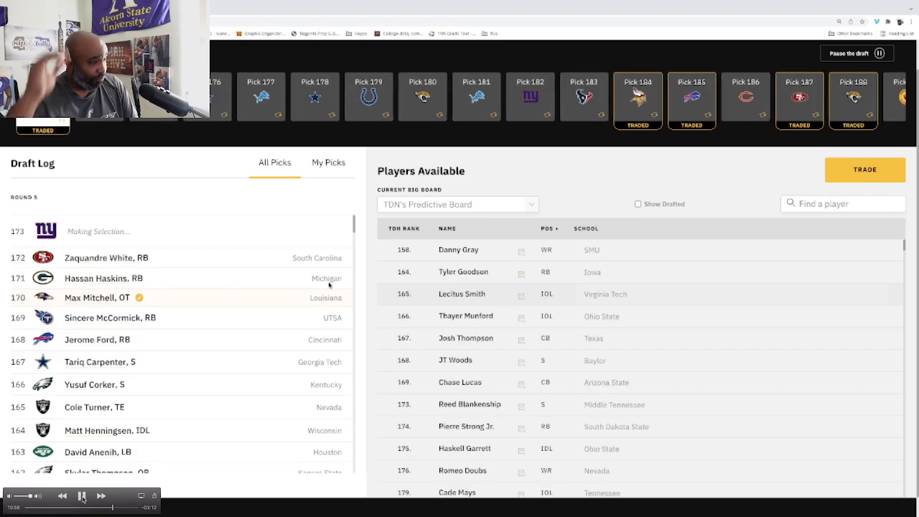
{"action": "left_click", "coordinate": [328, 162]}
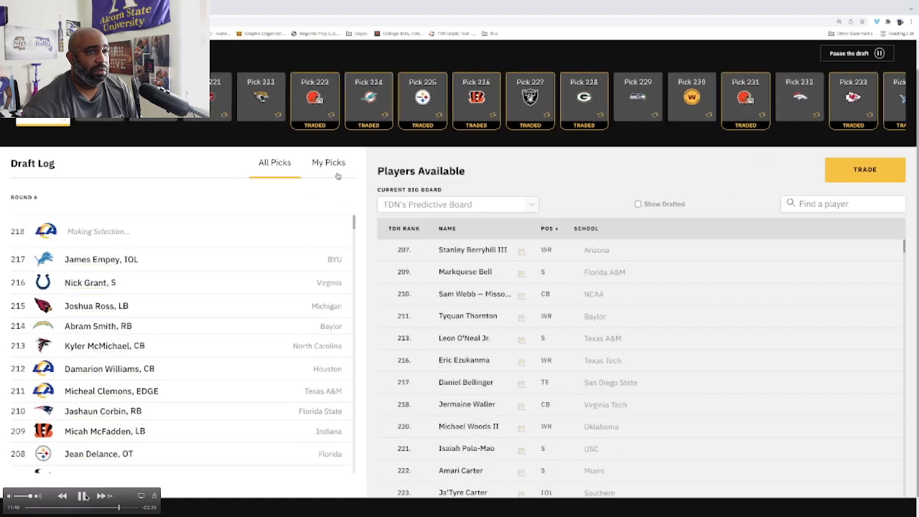
- Show the Ravens' eight picks in the Draft Log while waiting for pick 242
{"action": "left_click", "coordinate": [328, 162]}
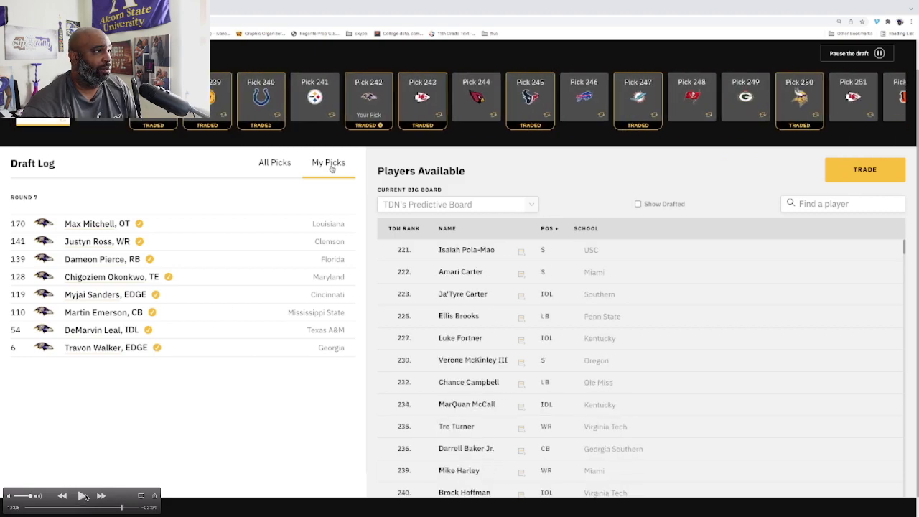
{"action": "left_click", "coordinate": [83, 496]}
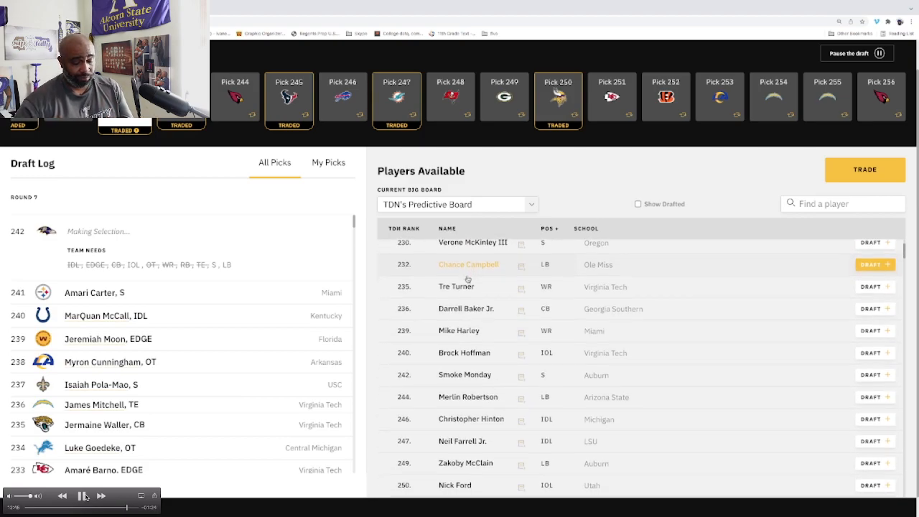
- Find Ole Miss linebacker Chance Campbell in Players Available and draft him at 242
{"action": "scroll", "scroll_direction": "down", "scroll_amount": 3}
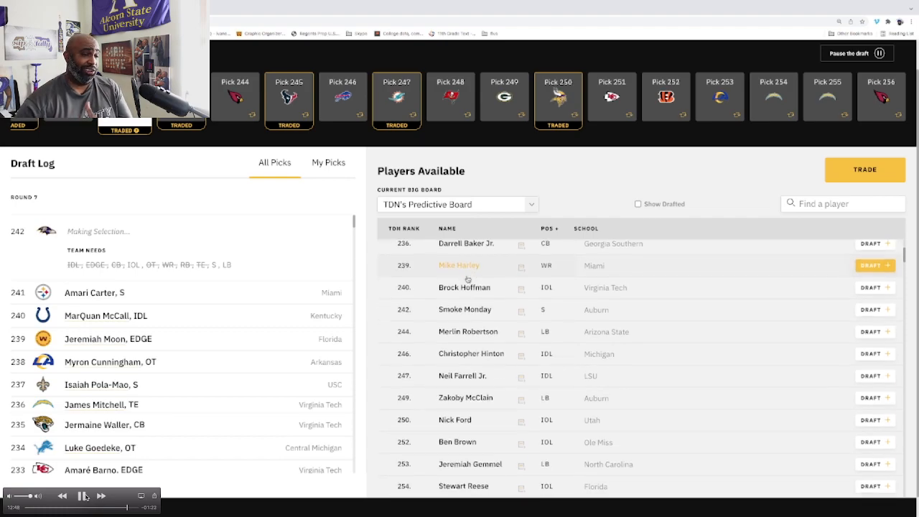
{"action": "scroll", "scroll_direction": "down", "scroll_amount": 3}
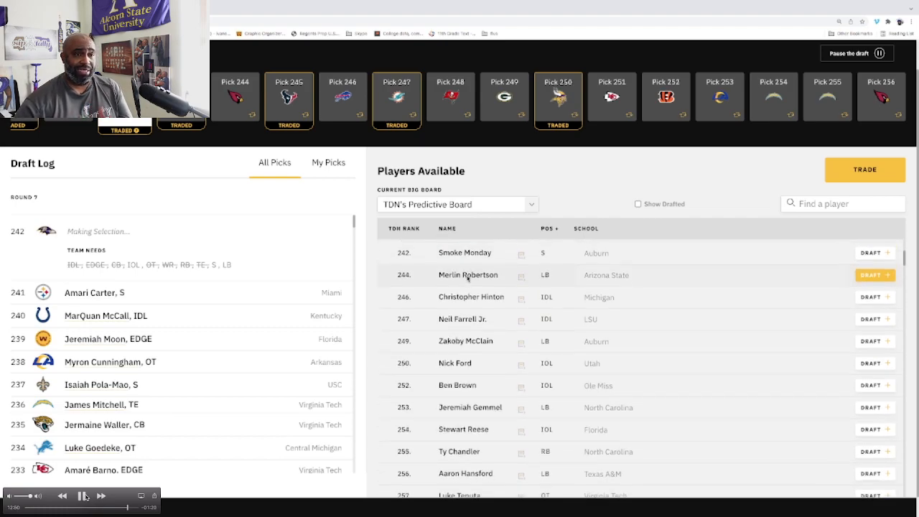
{"action": "scroll", "scroll_direction": "down", "scroll_amount": 3}
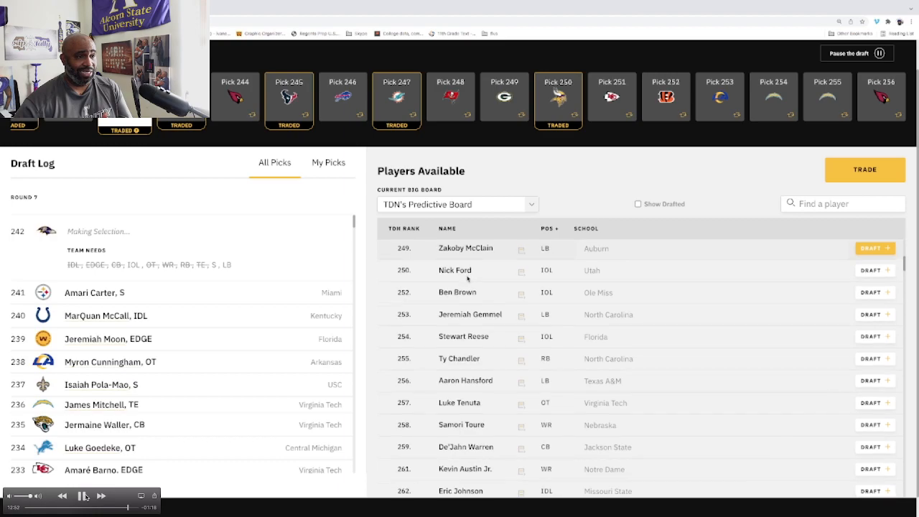
{"action": "scroll", "scroll_direction": "down", "scroll_amount": 3}
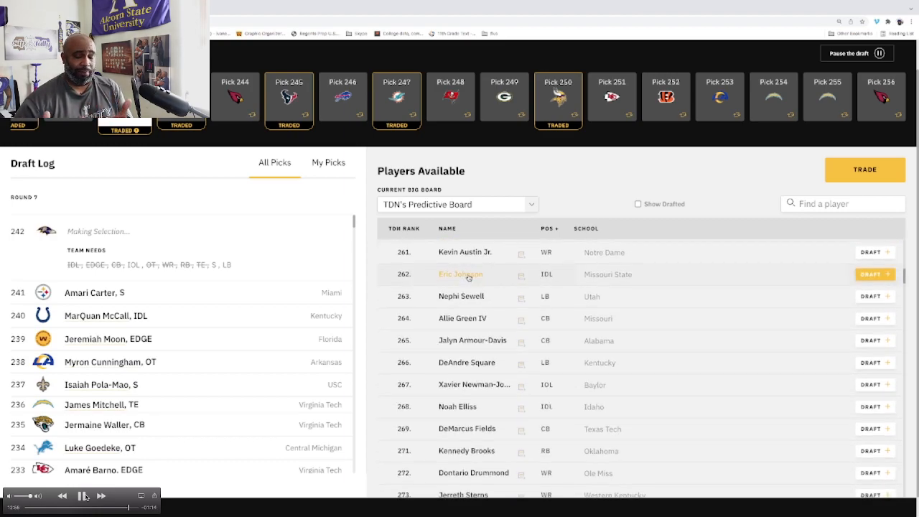
{"action": "scroll", "scroll_direction": "down", "scroll_amount": 3}
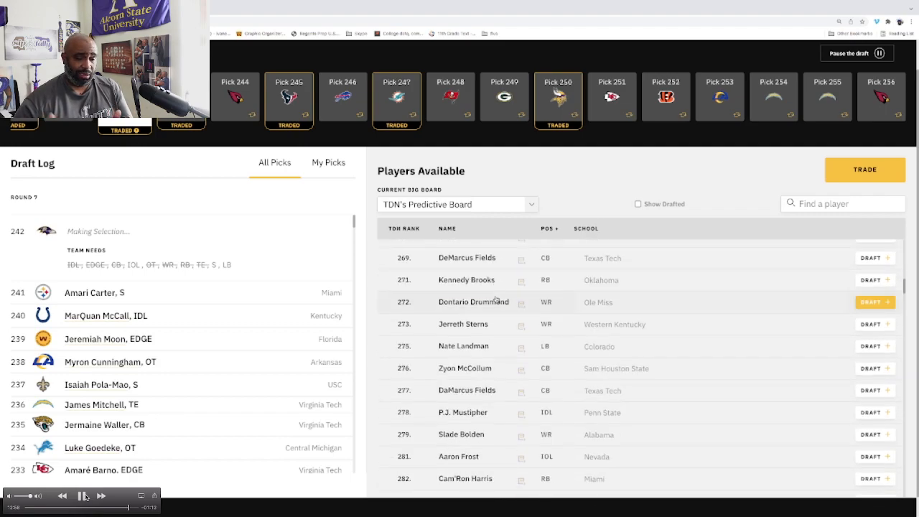
{"action": "scroll", "scroll_direction": "down", "scroll_amount": 3}
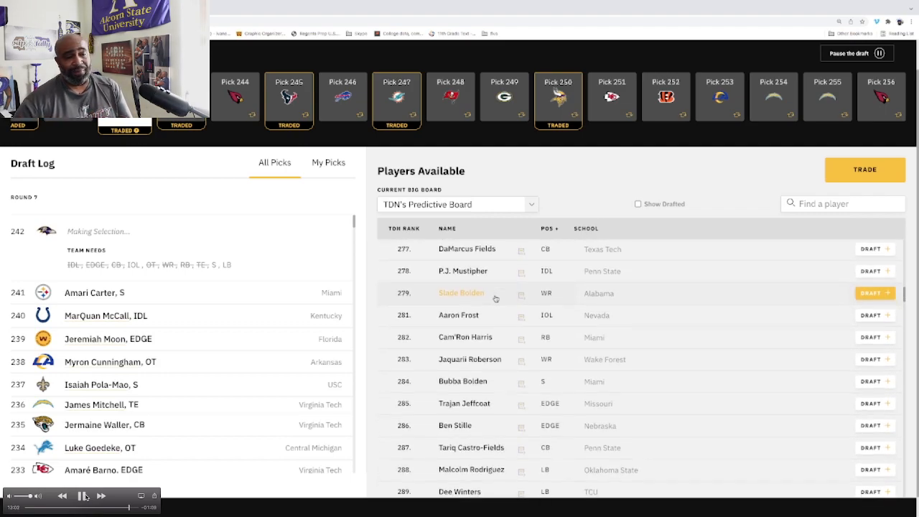
{"action": "scroll", "scroll_direction": "down", "scroll_amount": 3}
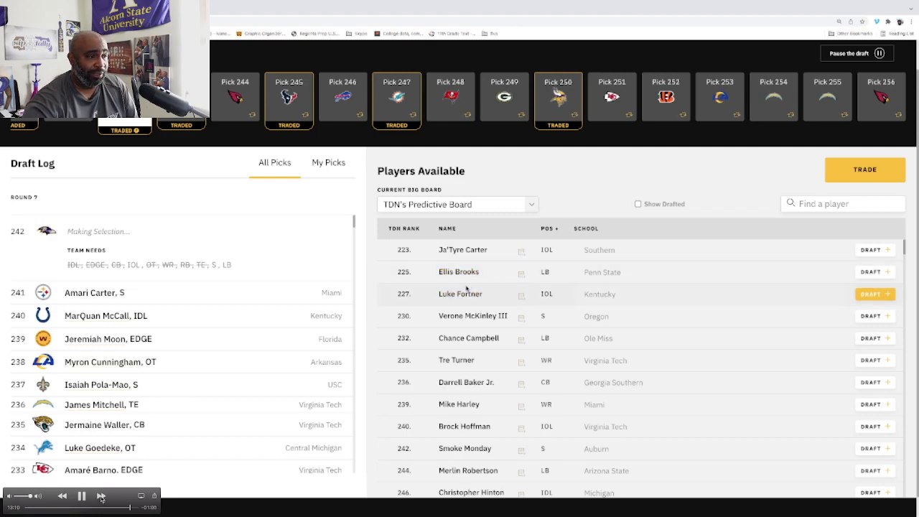
{"action": "left_click", "coordinate": [461, 294]}
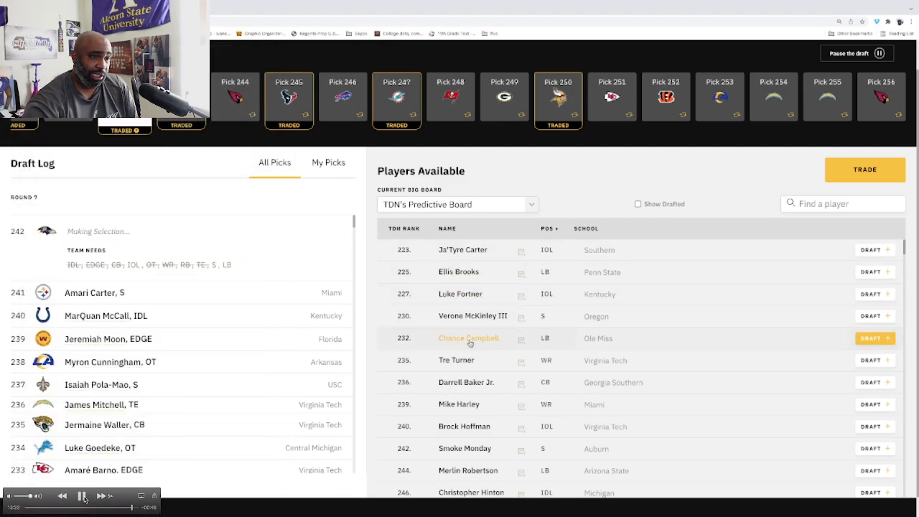
{"action": "mouse_move", "coordinate": [875, 339]}
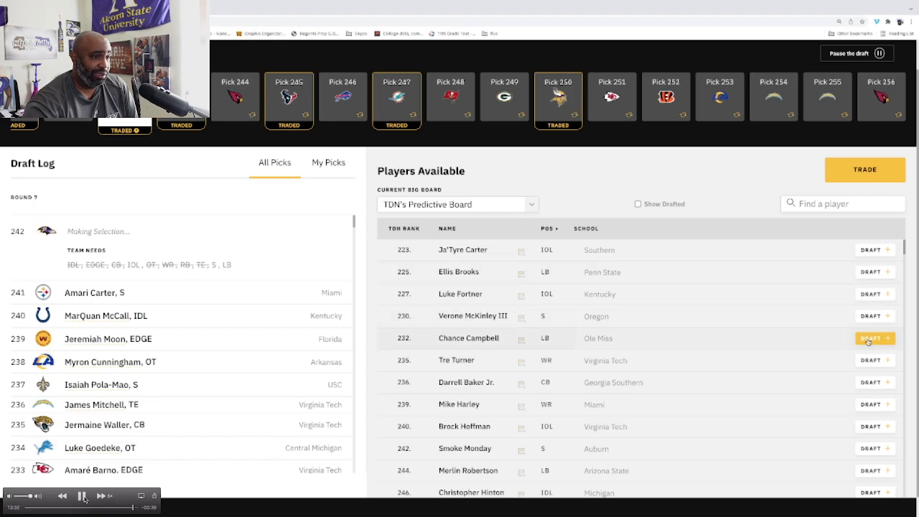
{"action": "left_click", "coordinate": [875, 338]}
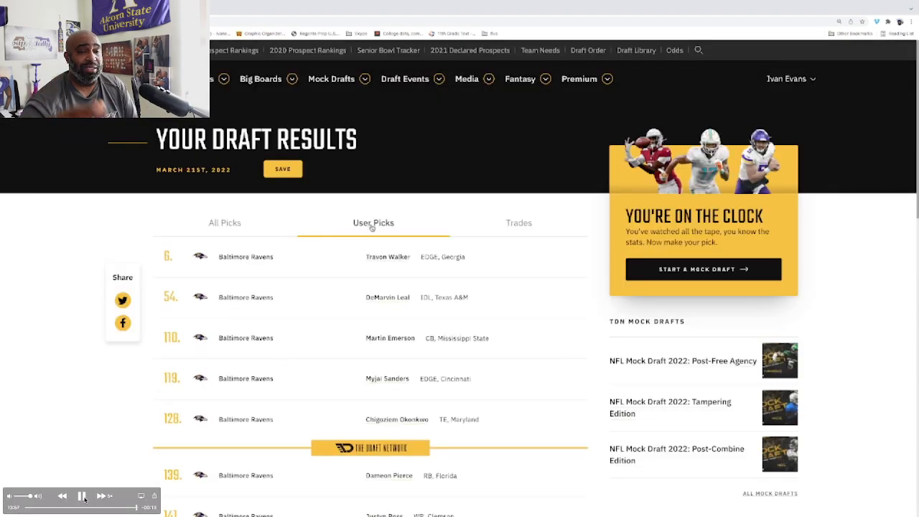
{"action": "scroll", "scroll_direction": "down", "scroll_amount": 3}
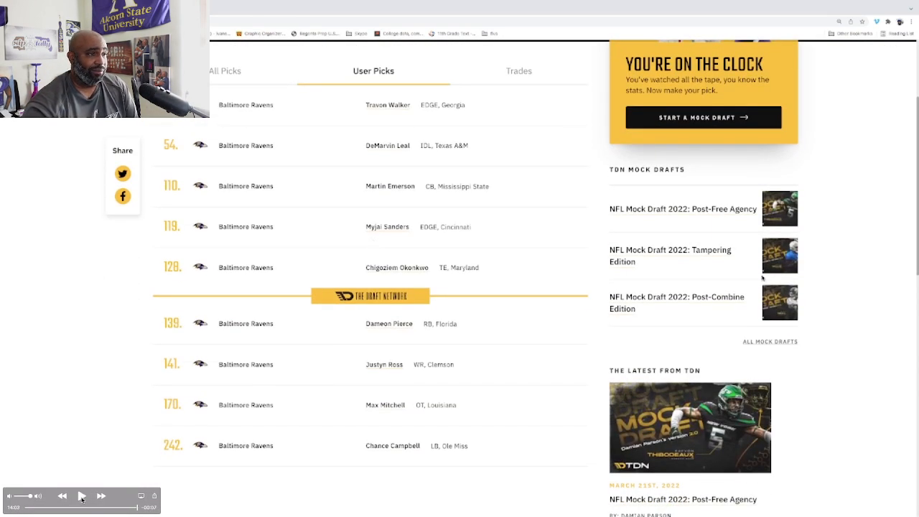
{"action": "left_click", "coordinate": [81, 496]}
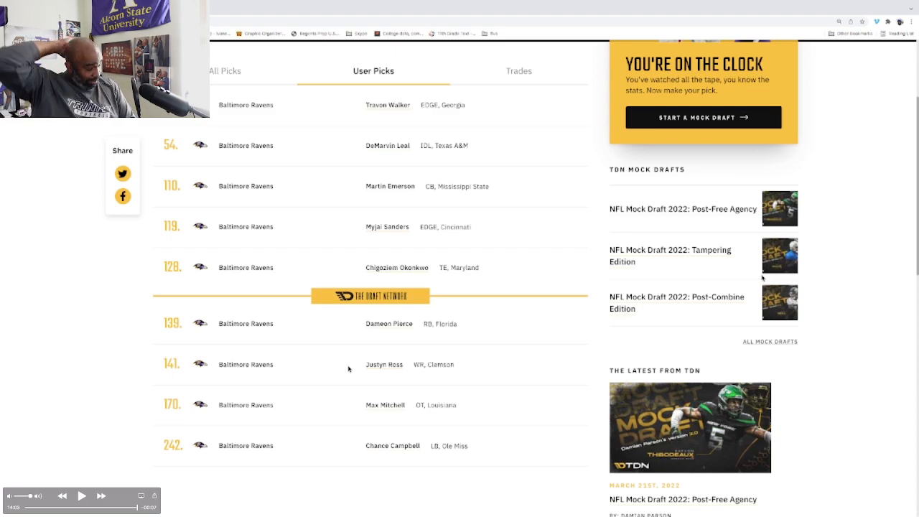